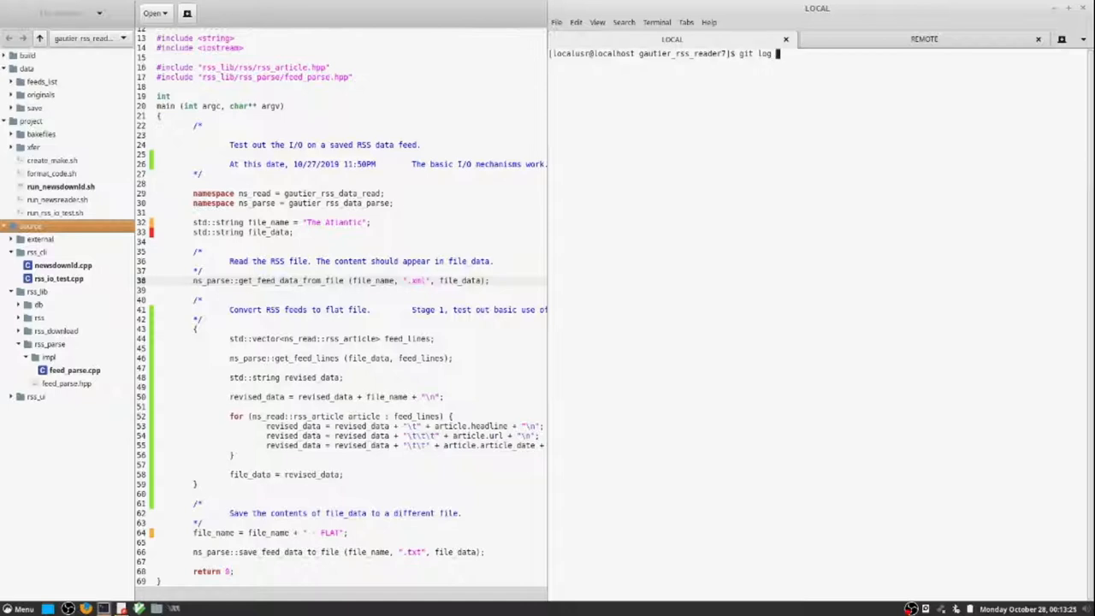
Run git log --format="%h %an %ad %s" | head -n to list recent commits compactly
text(--format=")
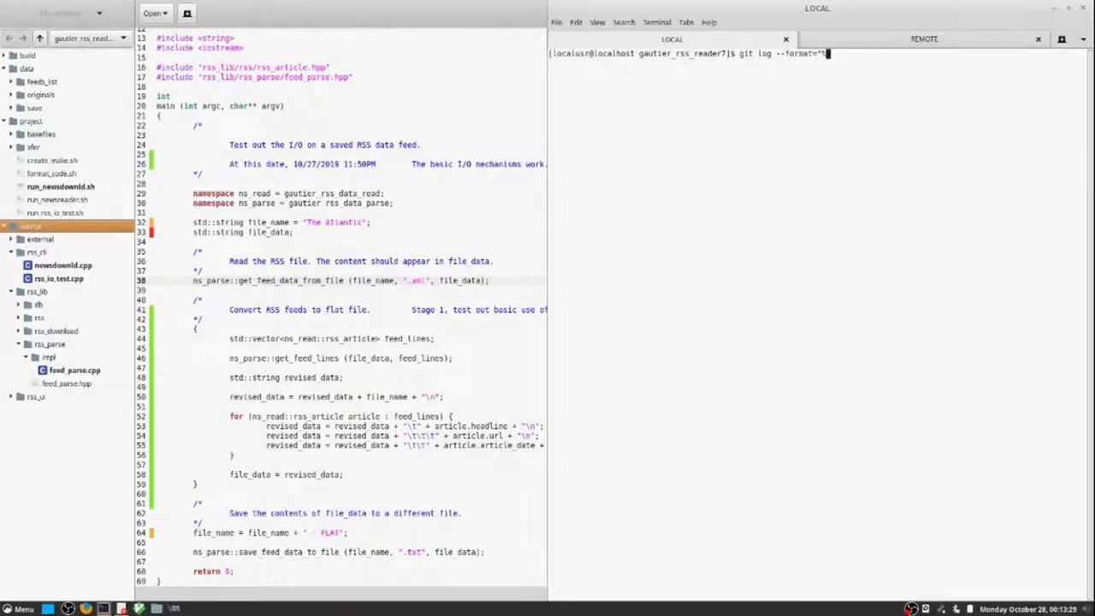
text(%h %aD %)
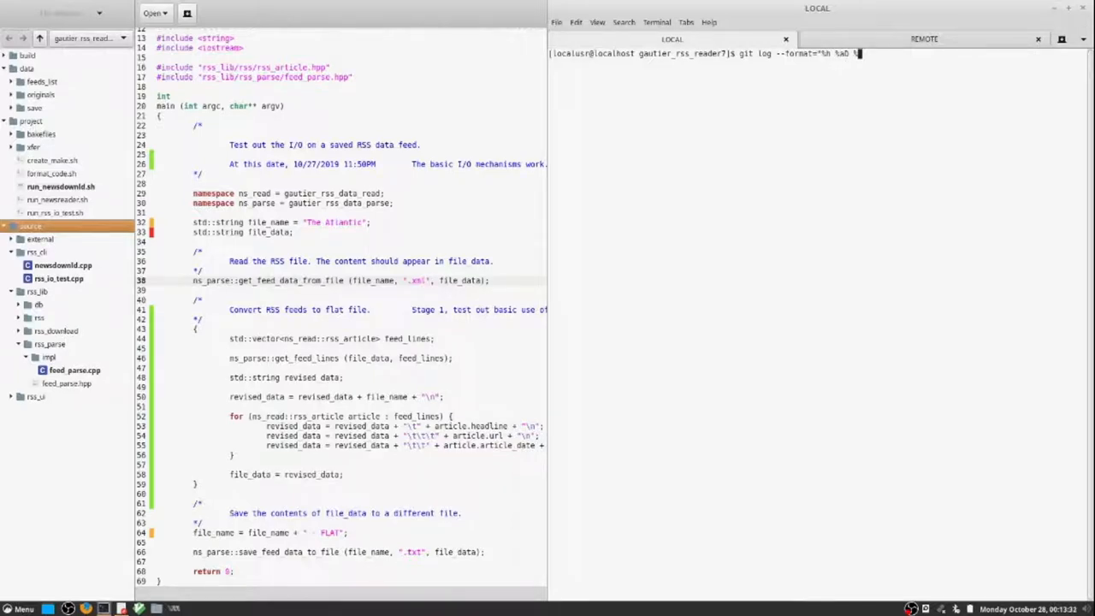
text(a)
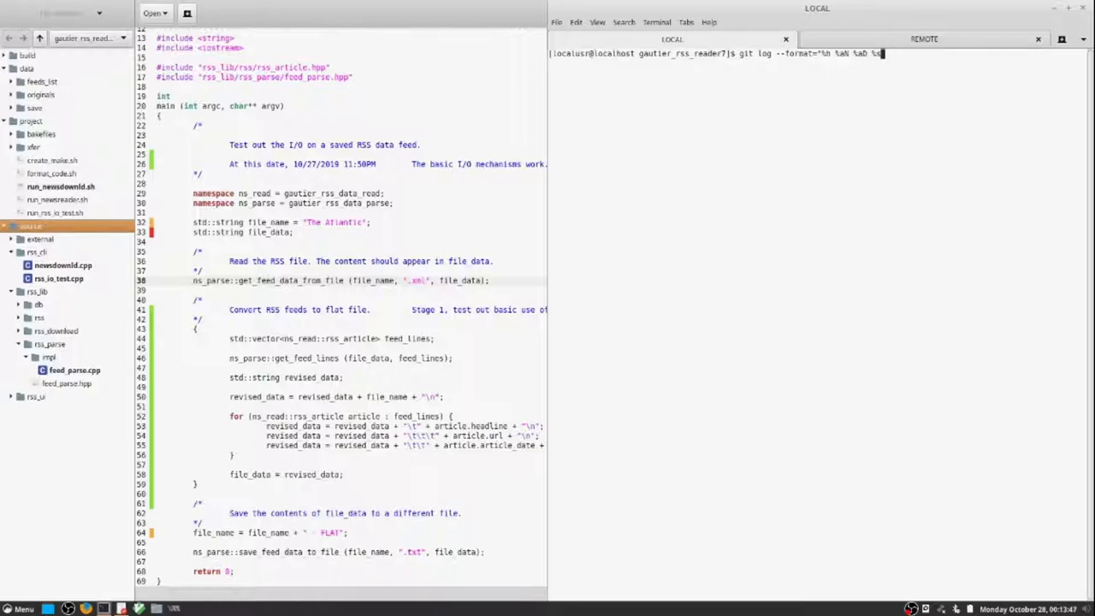
text(| head -n)
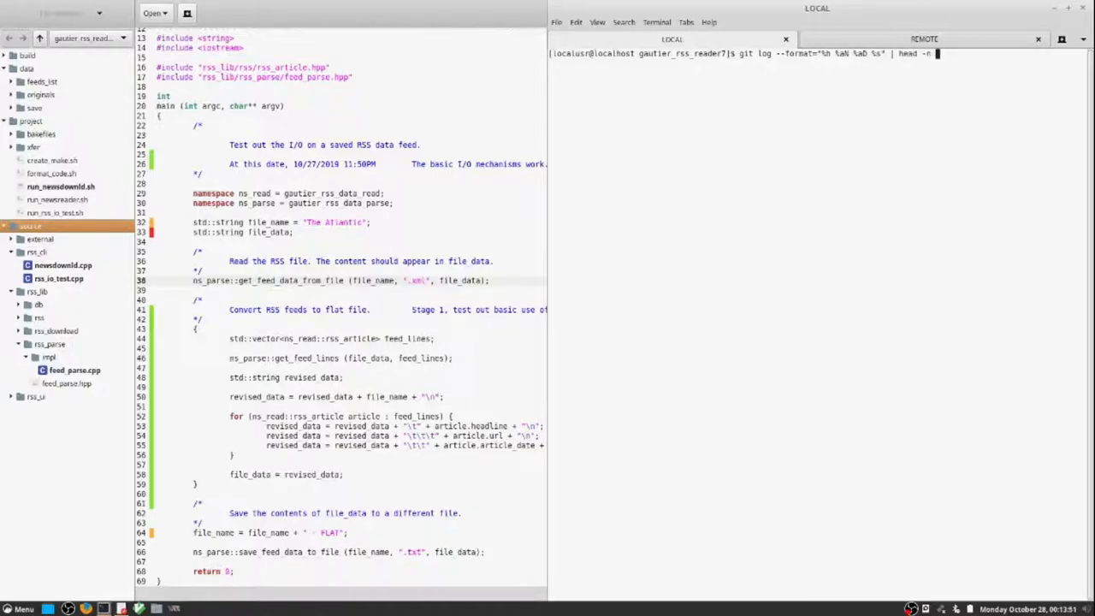
key(Return)
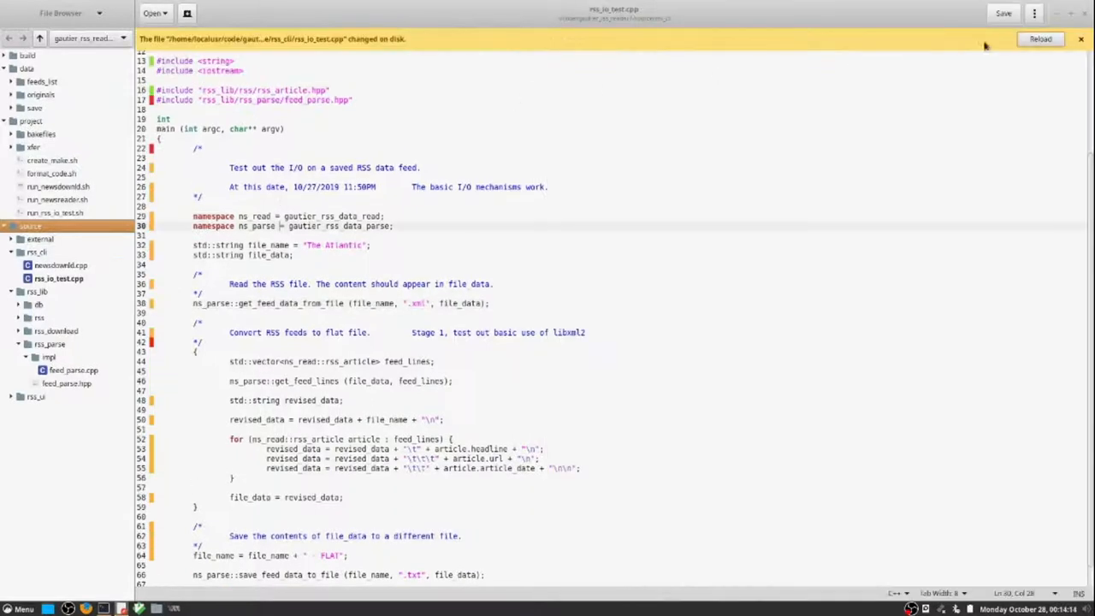
Reload the changed rss_io_test.cpp and read down through its feed-processing branches
click(1040, 37)
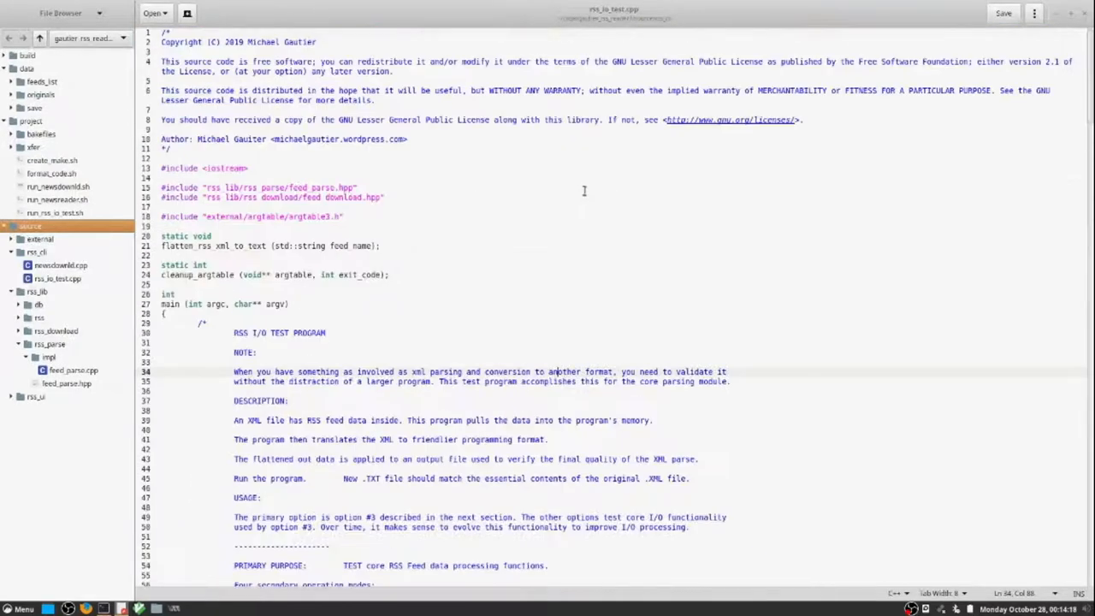
scroll(down, 3)
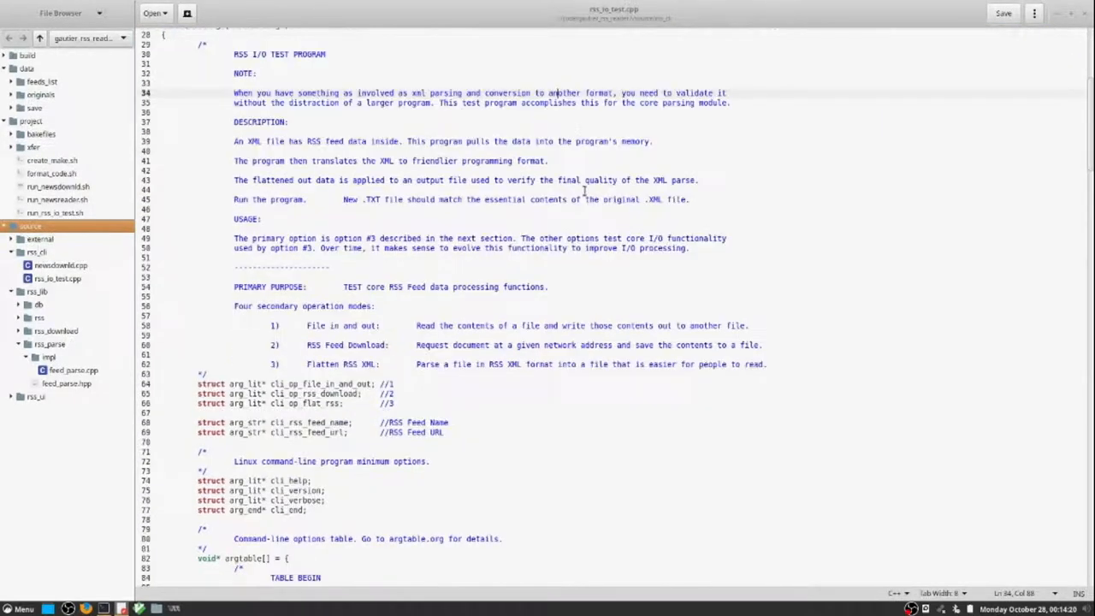
scroll(down, 3)
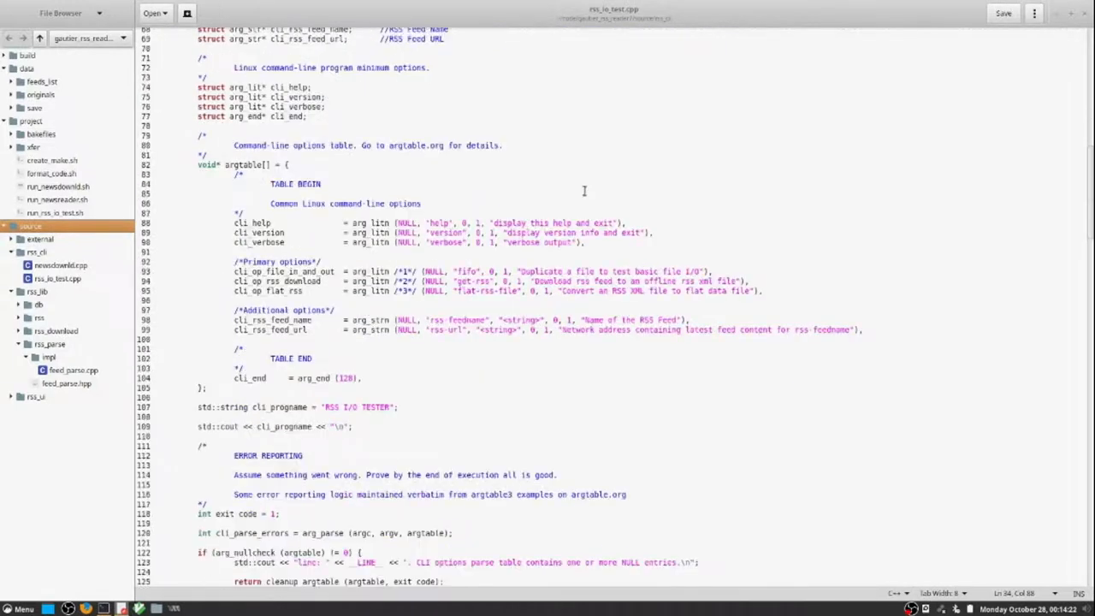
scroll(down, 3)
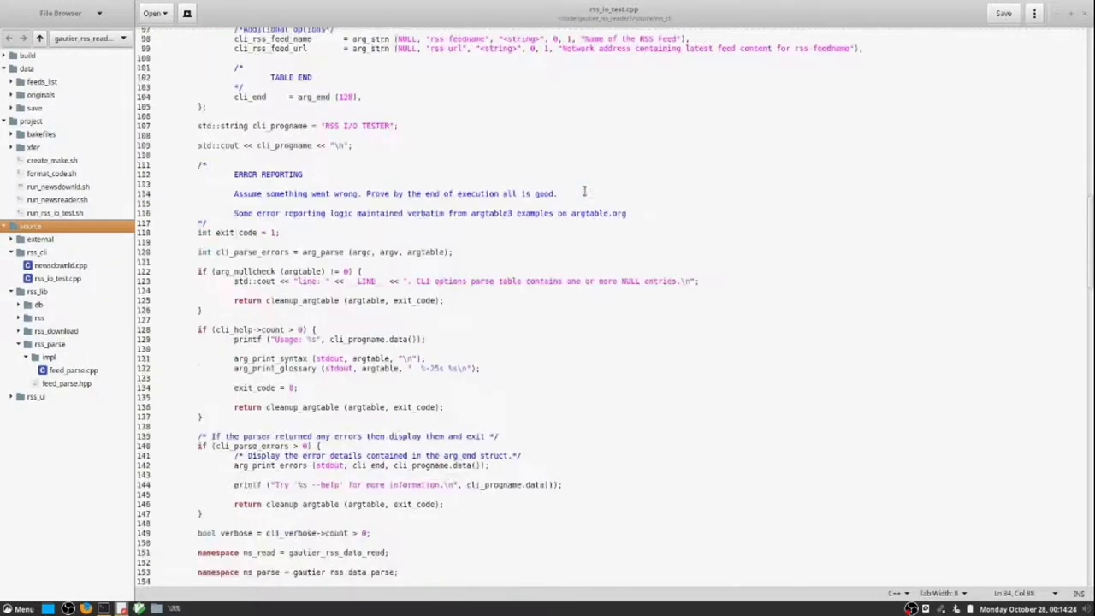
scroll(down, 3)
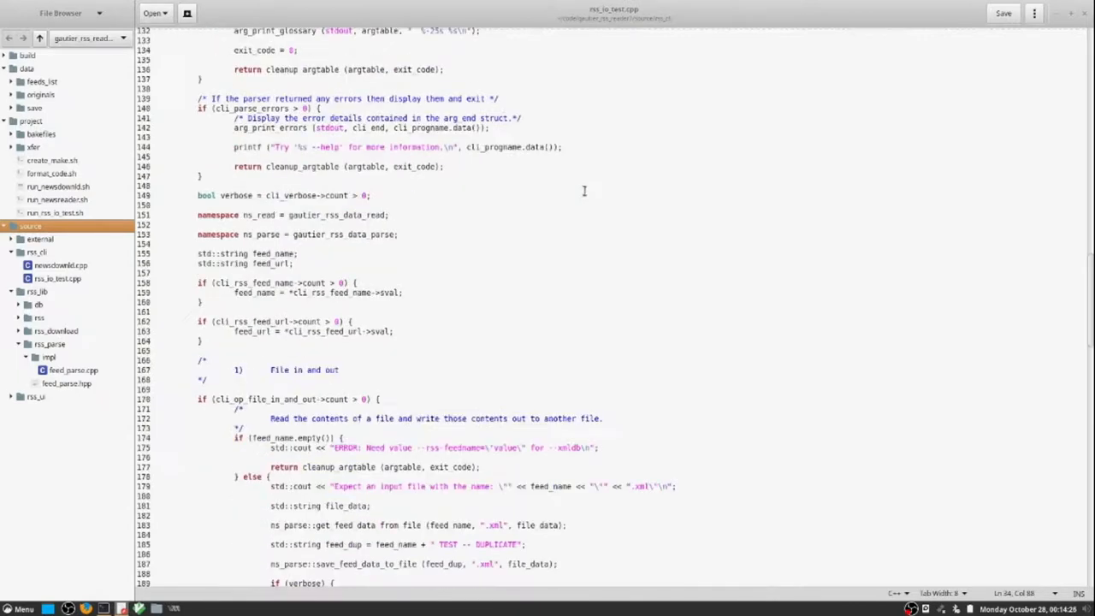
scroll(down, 3)
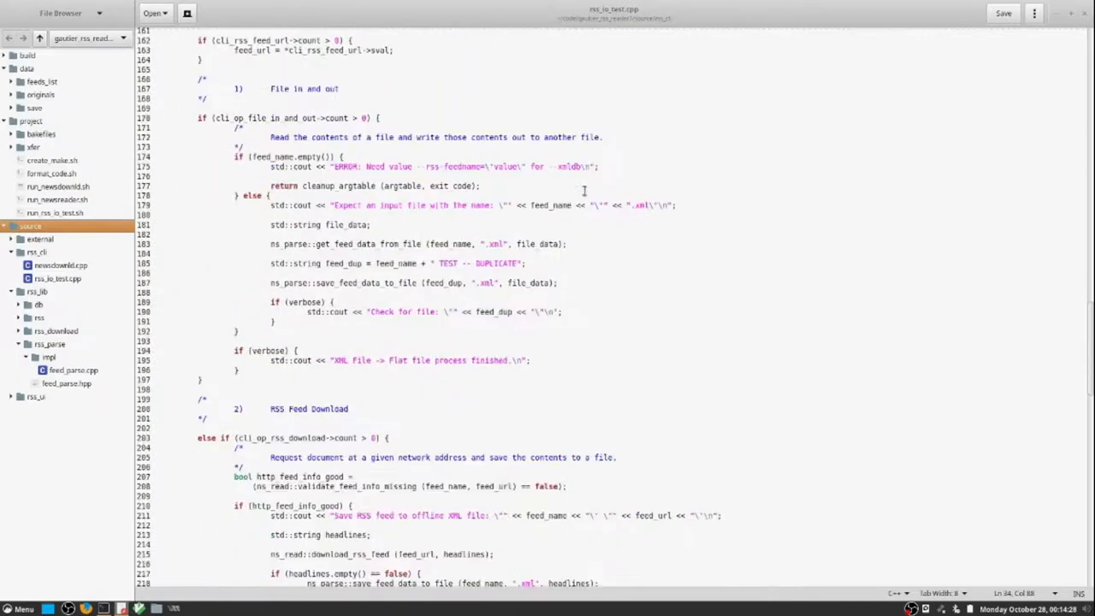
scroll(down, 3)
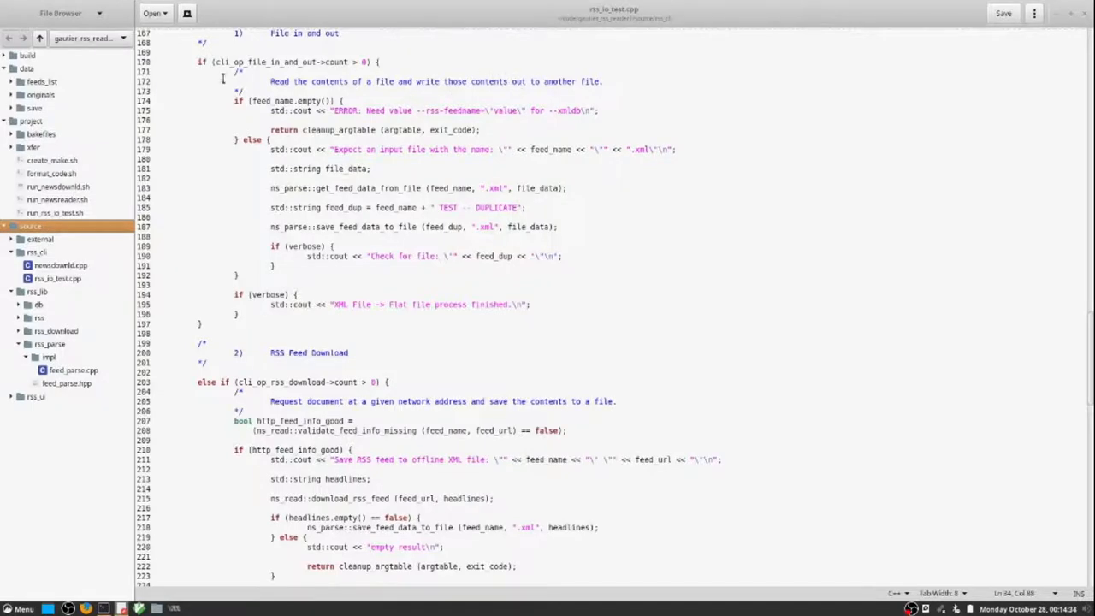
Scroll back up to the include lines at the top of the file
scroll(up, 3)
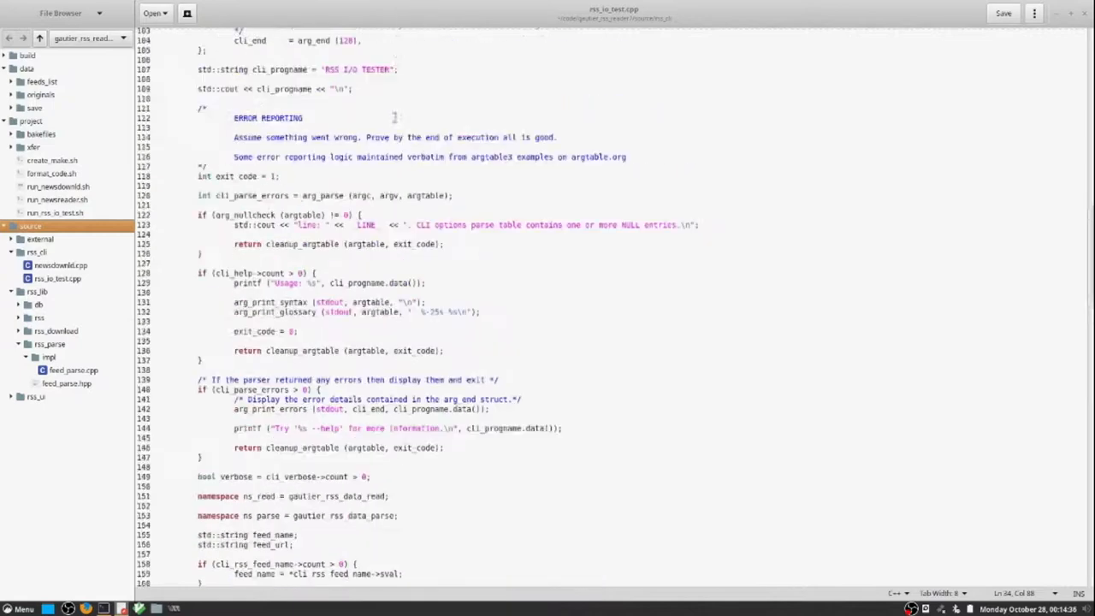
scroll(up, 3)
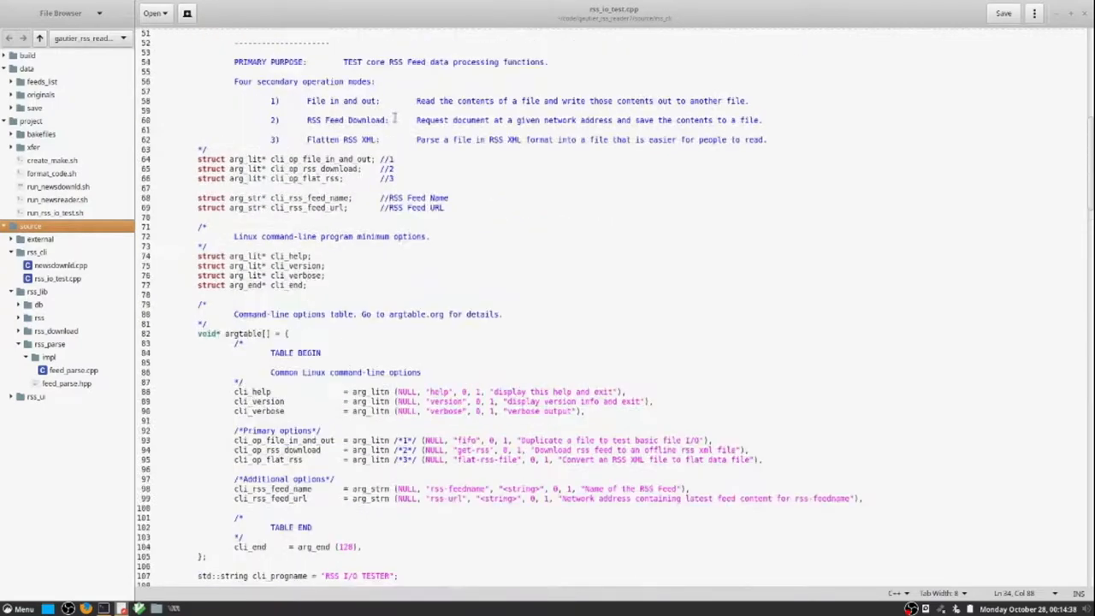
scroll(up, 3)
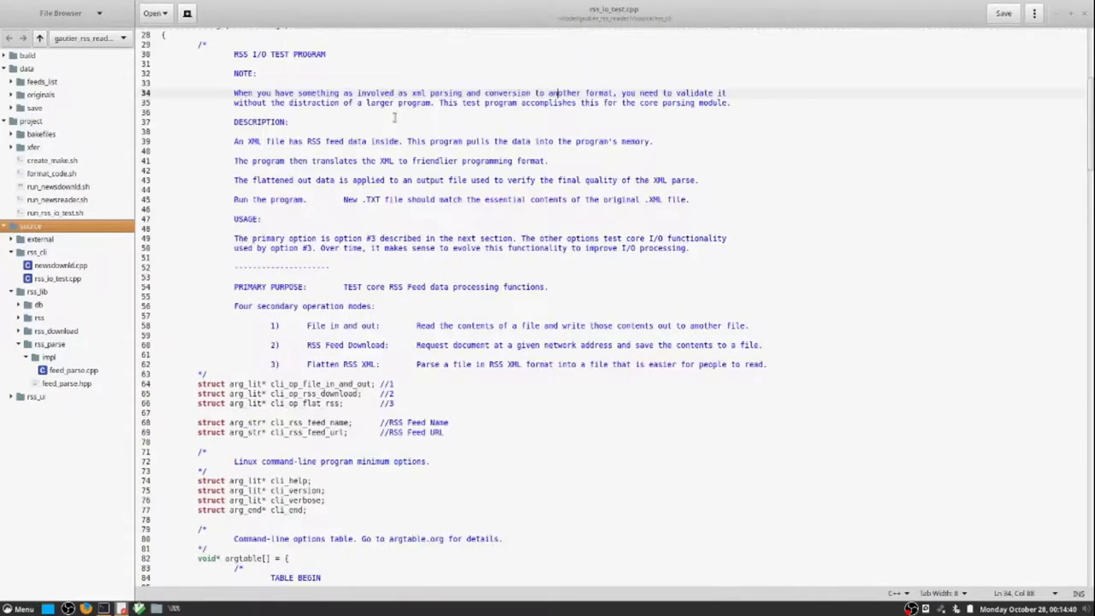
scroll(up, 3)
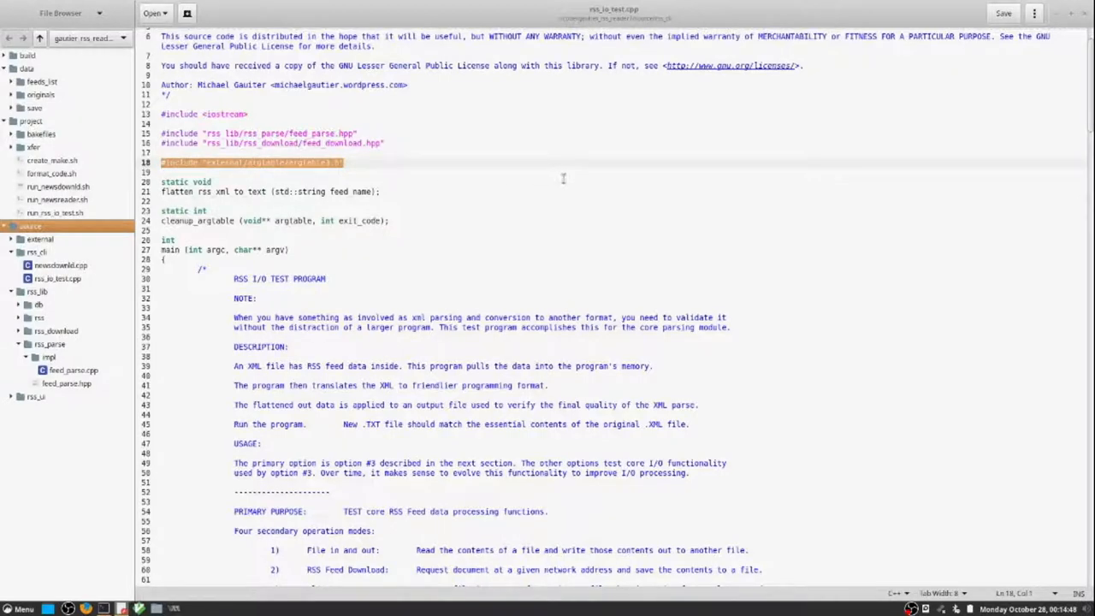
mouse_move(383, 158)
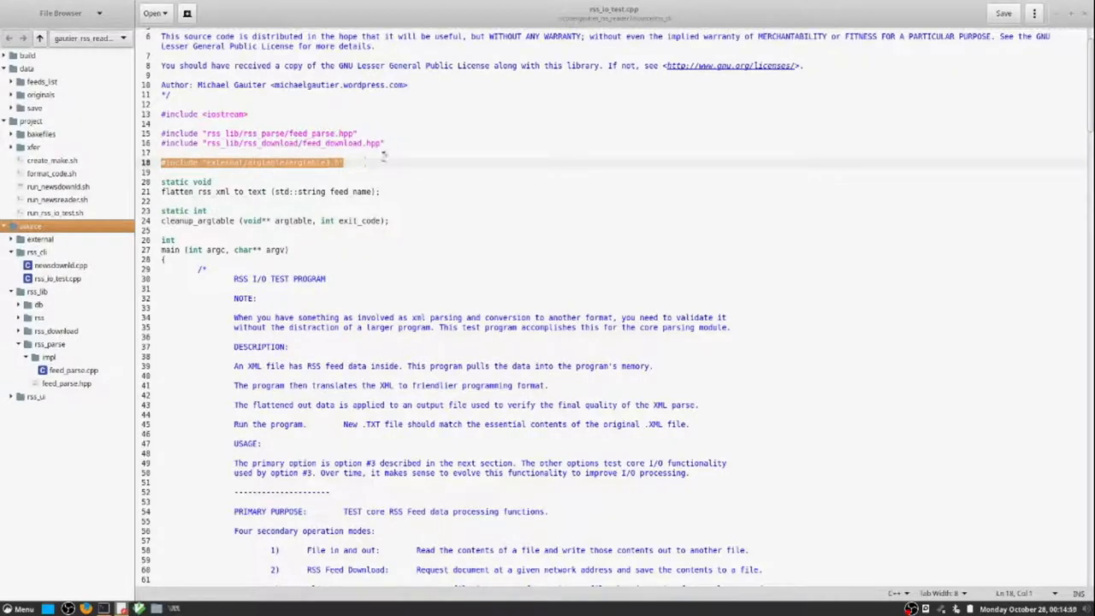
Open argtable3.h from external/argtable and scroll to its argument structure definitions
click(20, 240)
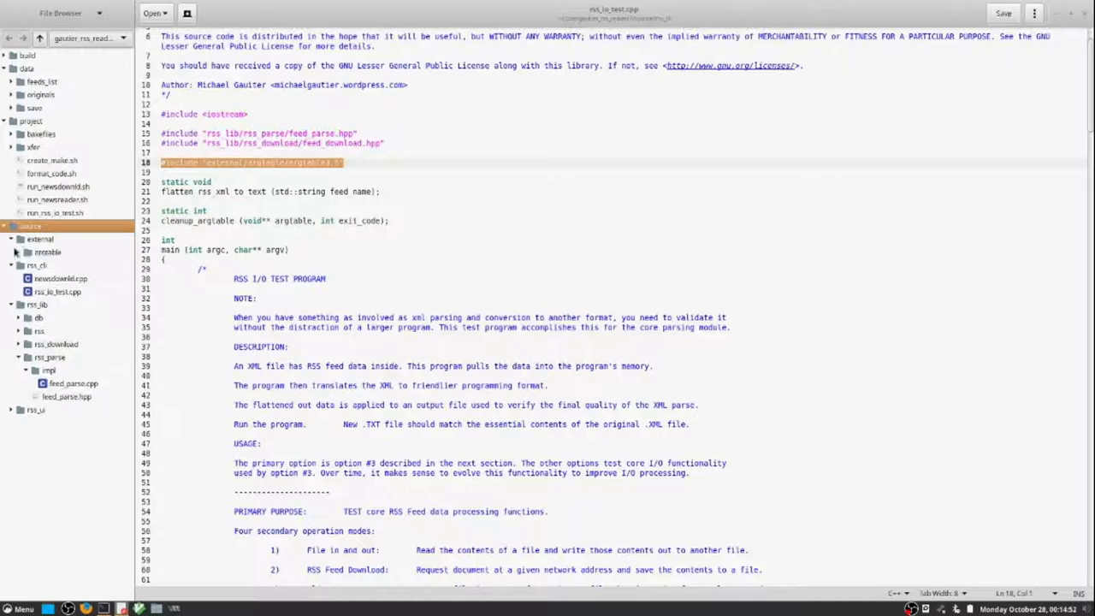
click(60, 277)
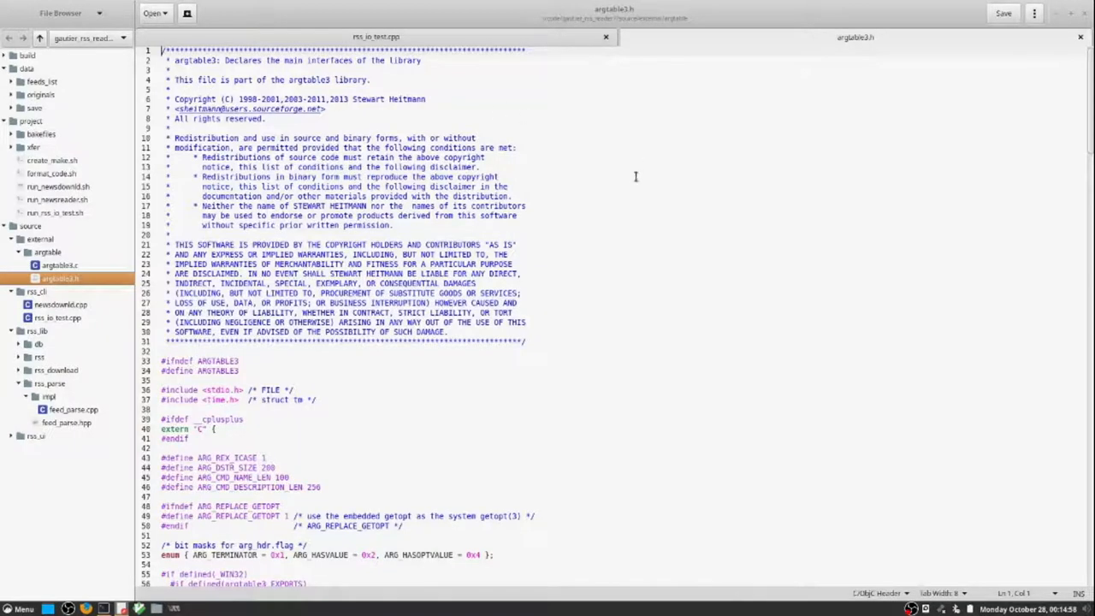
scroll(down, 3)
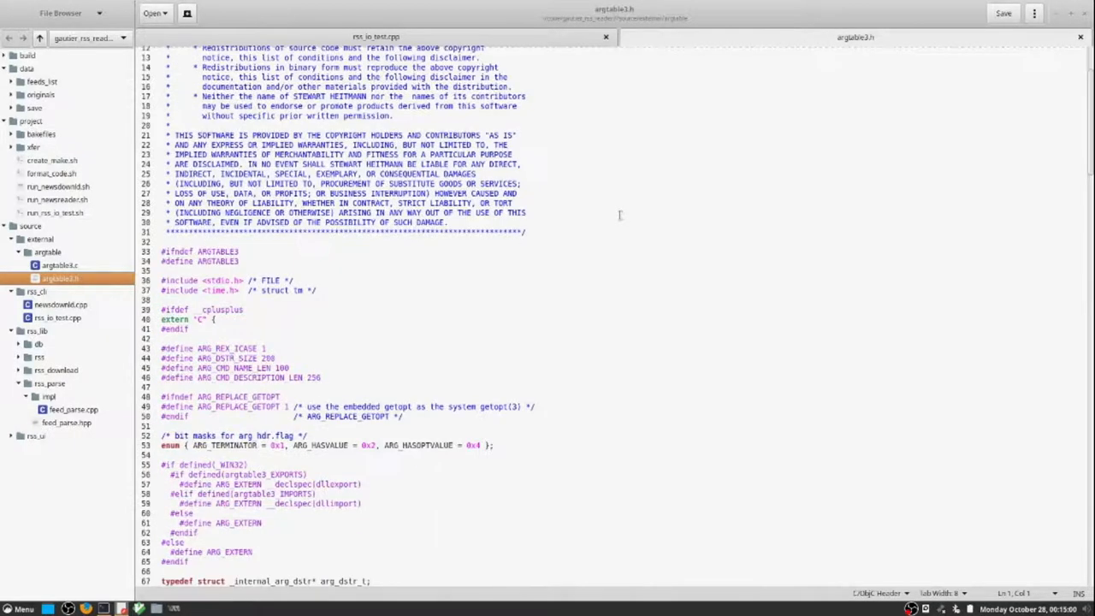
scroll(down, 3)
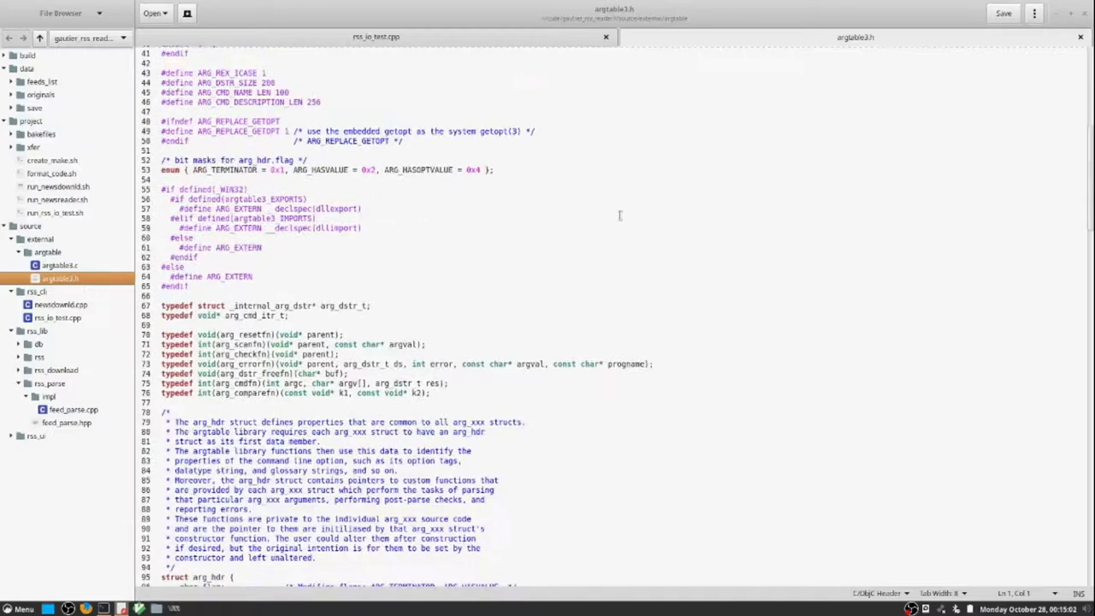
scroll(down, 3)
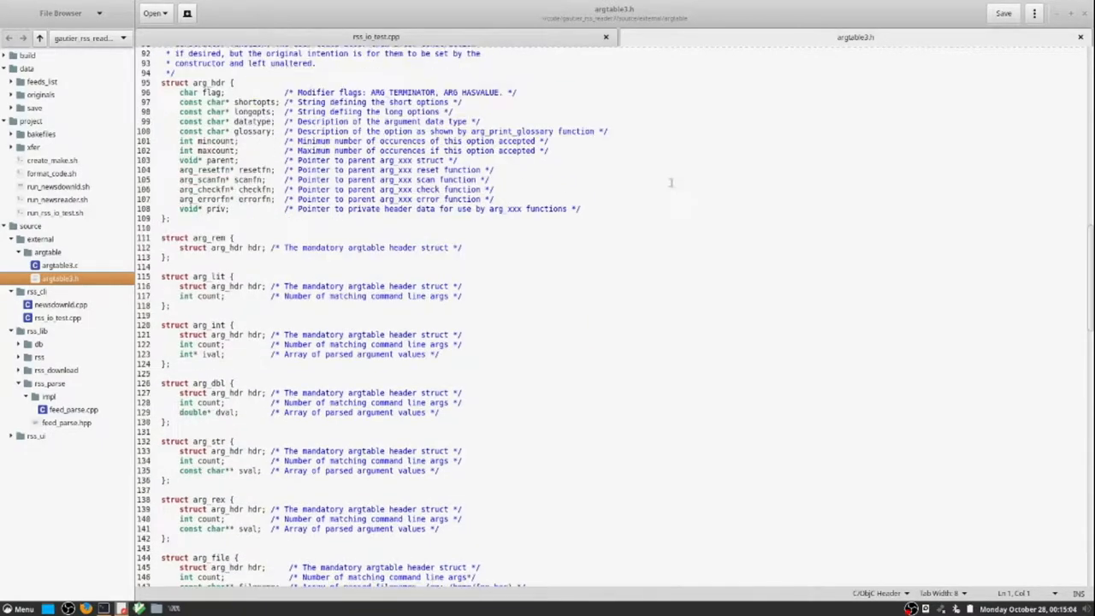
Return to rss_io_test.cpp and select the Primary and Additional options entries
click(374, 38)
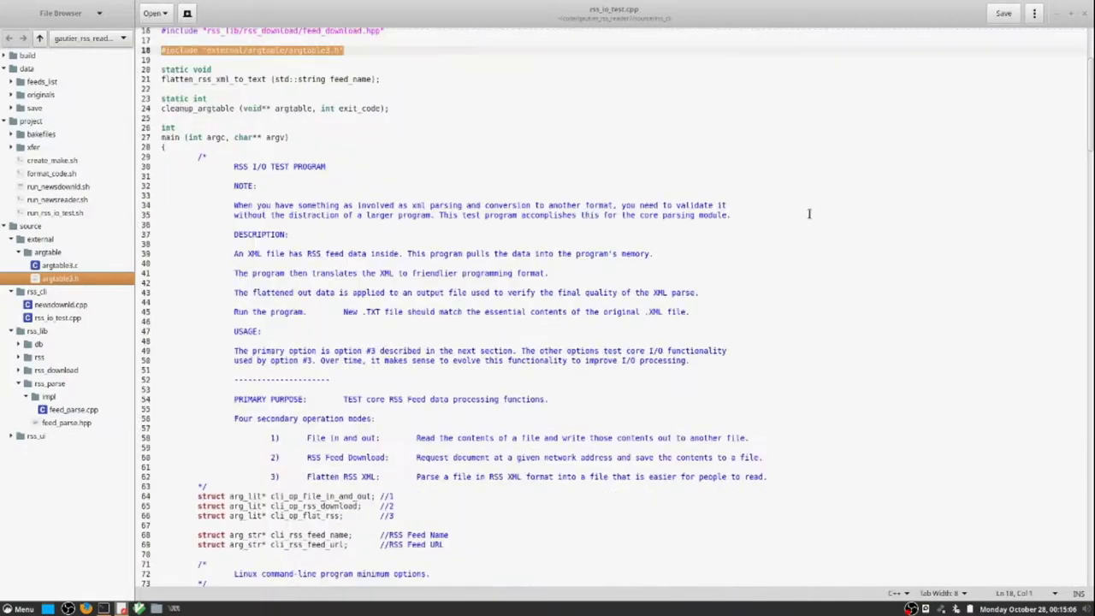
scroll(down, 3)
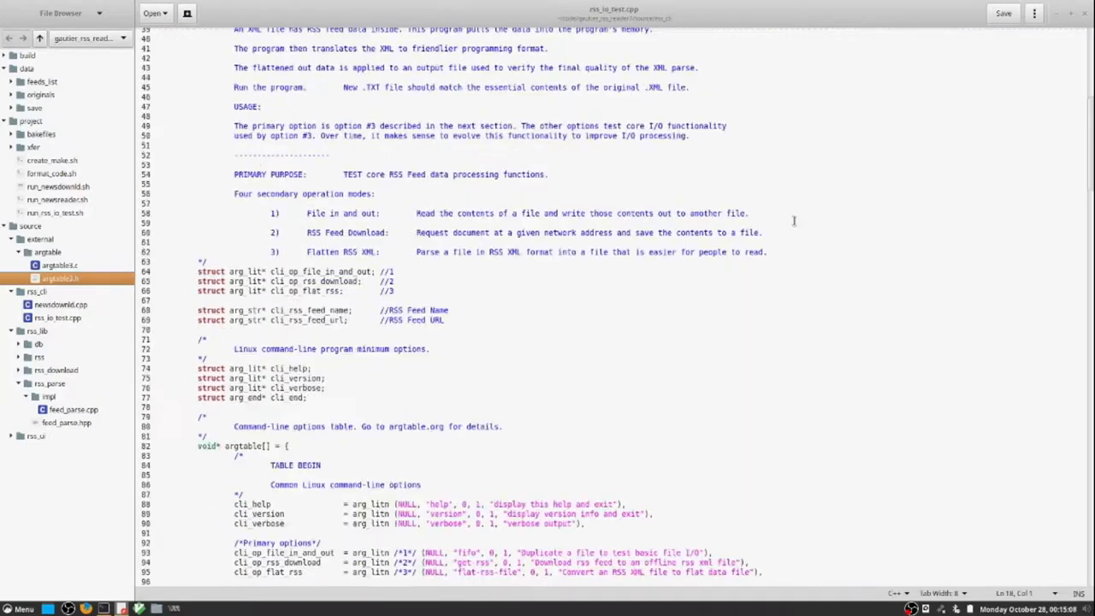
scroll(down, 3)
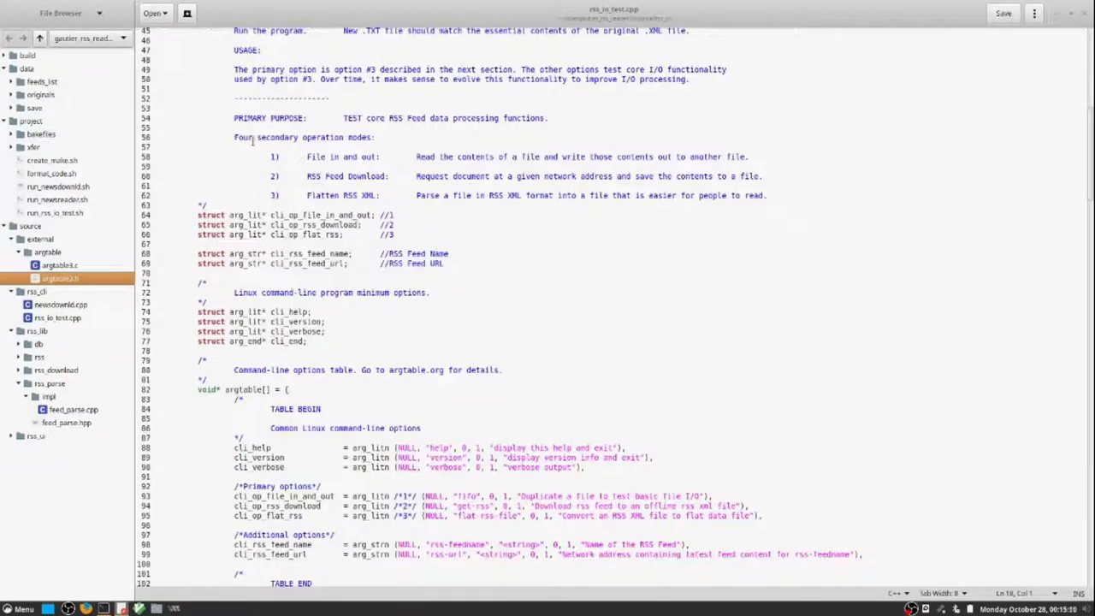
scroll(up, 3)
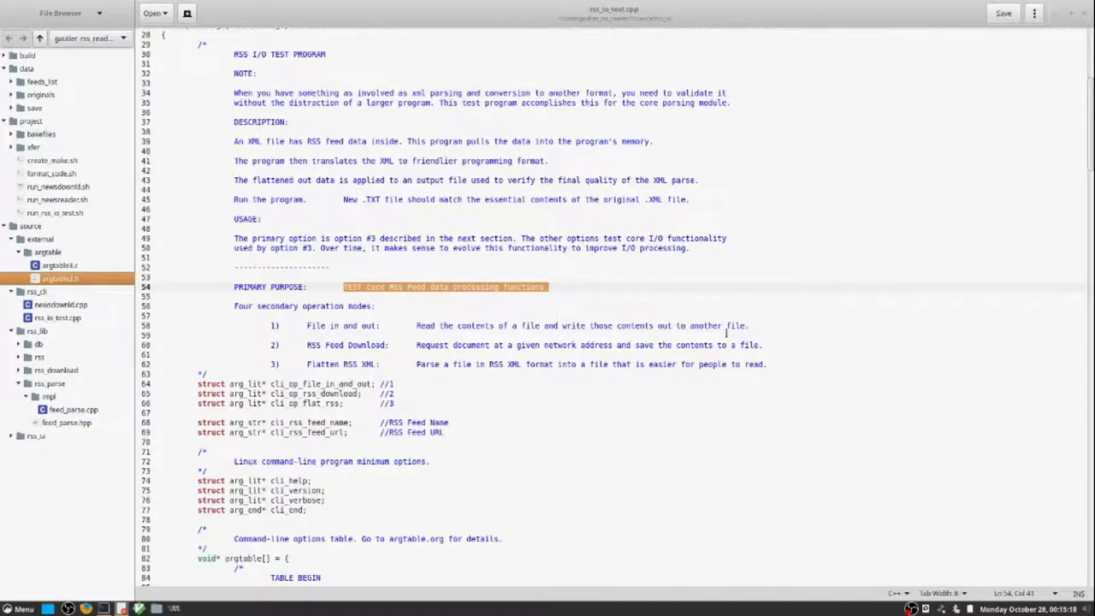
scroll(down, 3)
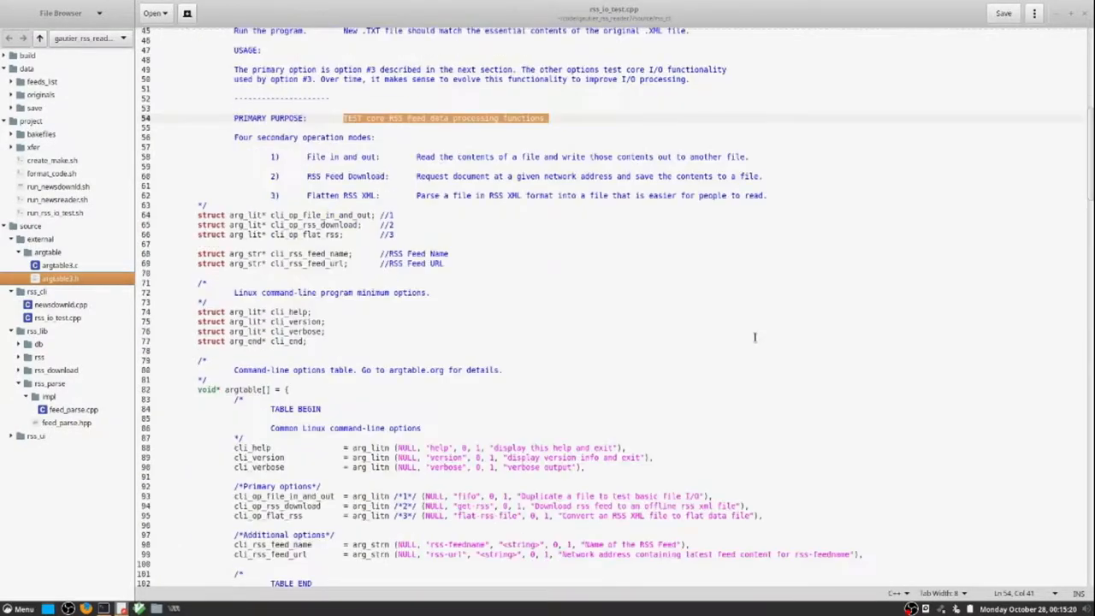
scroll(down, 3)
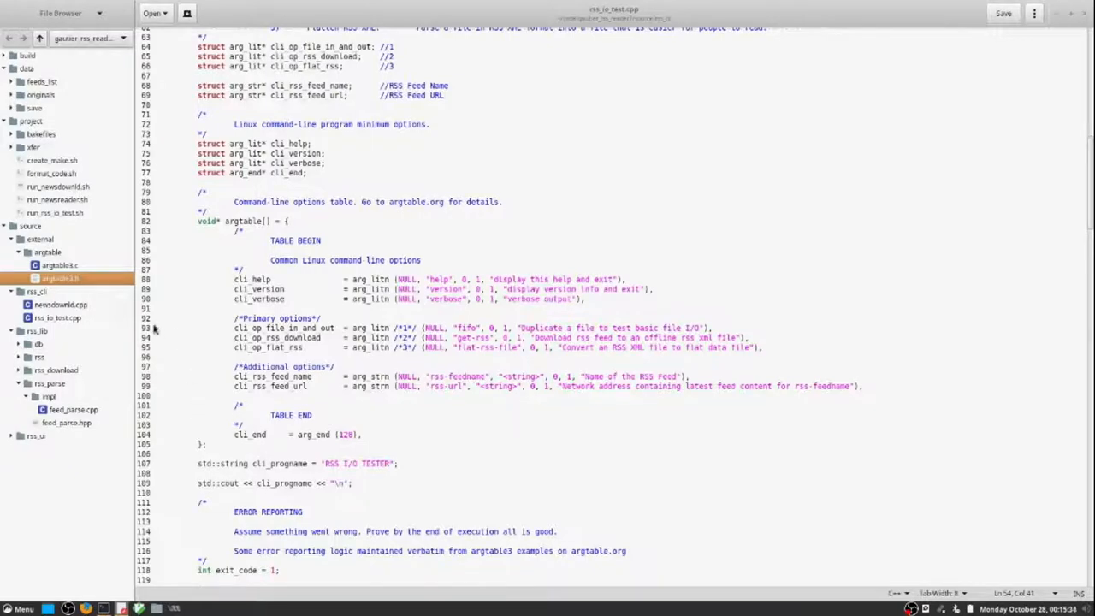
click(157, 318)
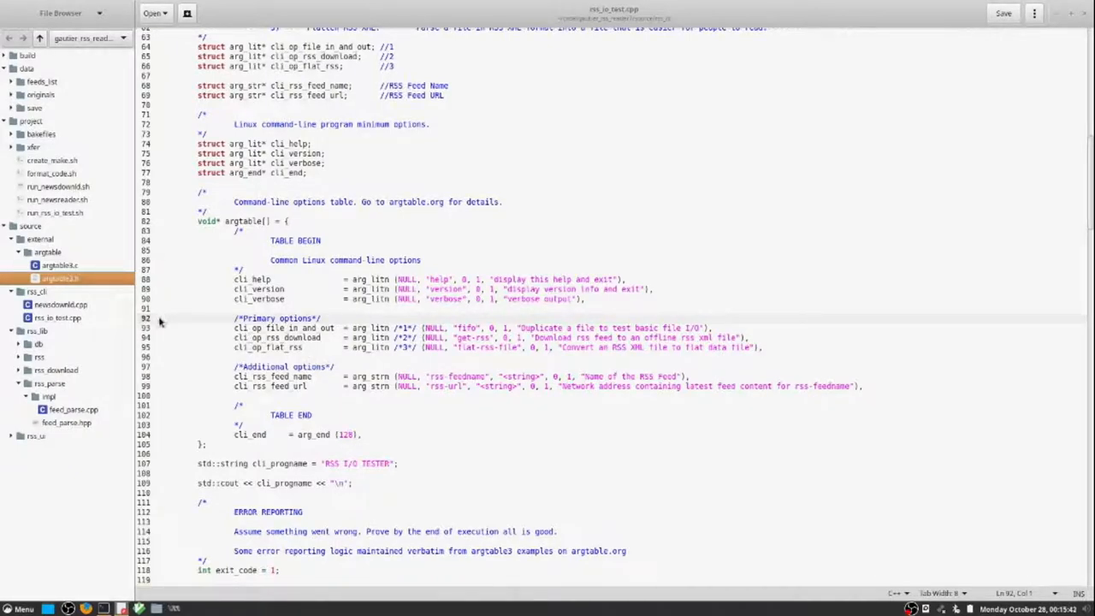
drag(157, 324, 646, 395)
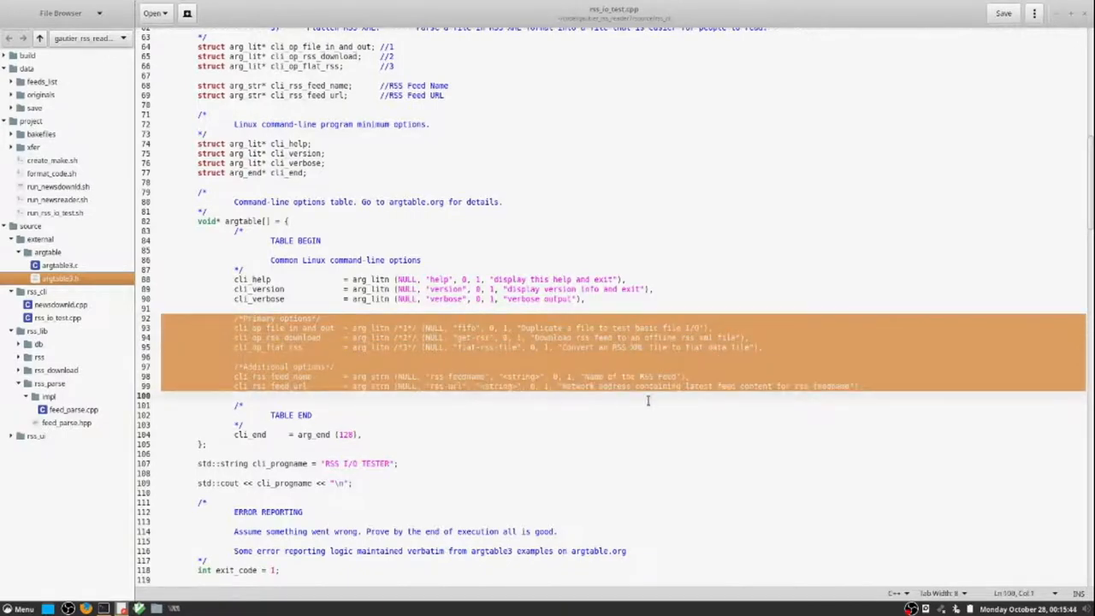
mouse_move(797, 410)
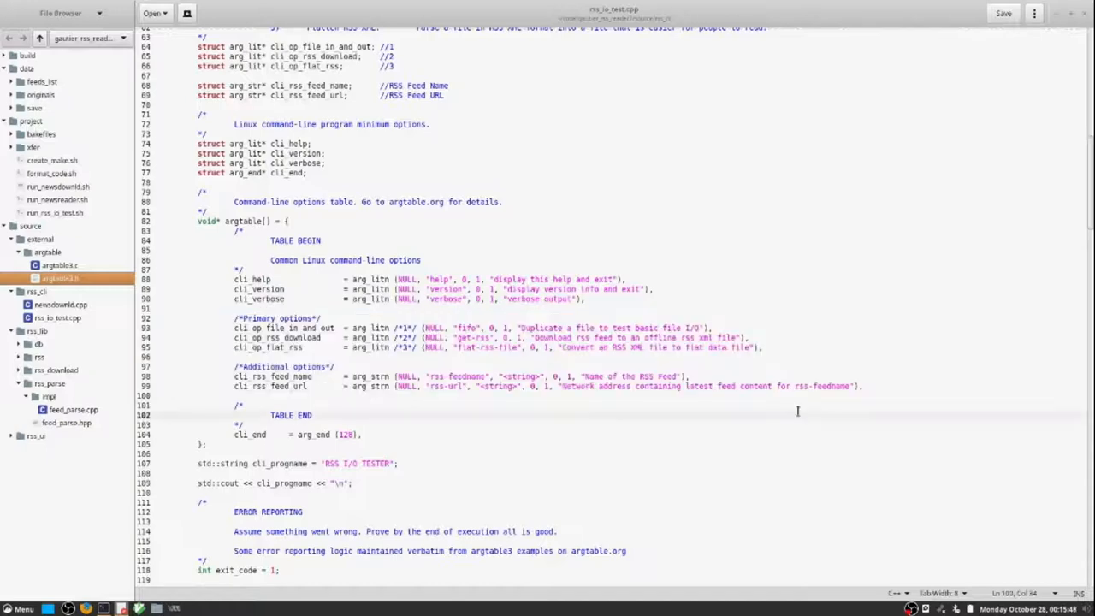
Scroll down past the error-reporting block to the File in and out branch
scroll(down, 3)
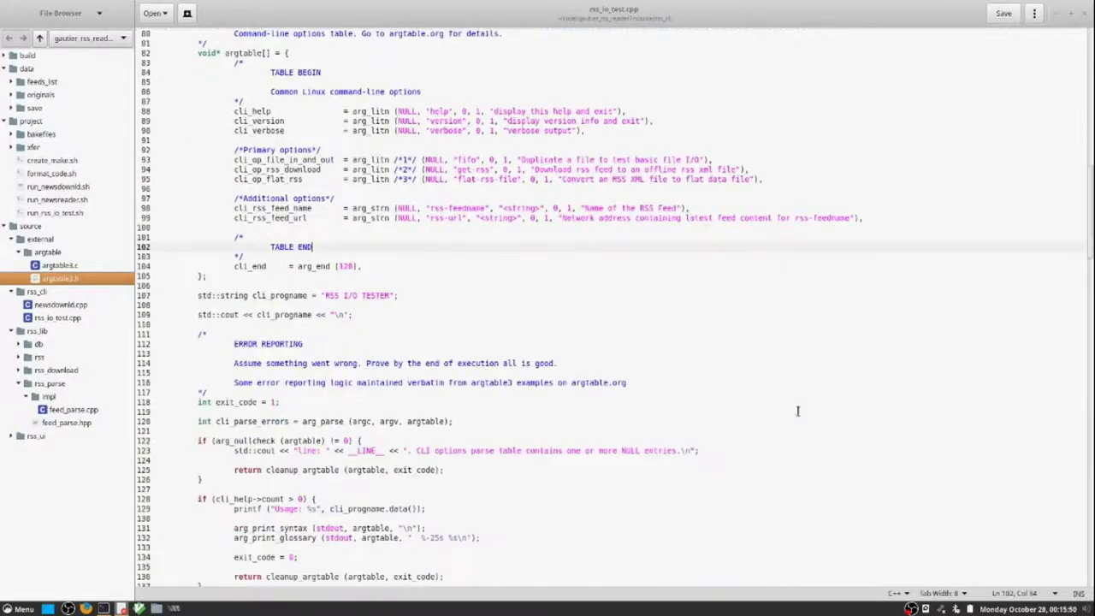
scroll(down, 3)
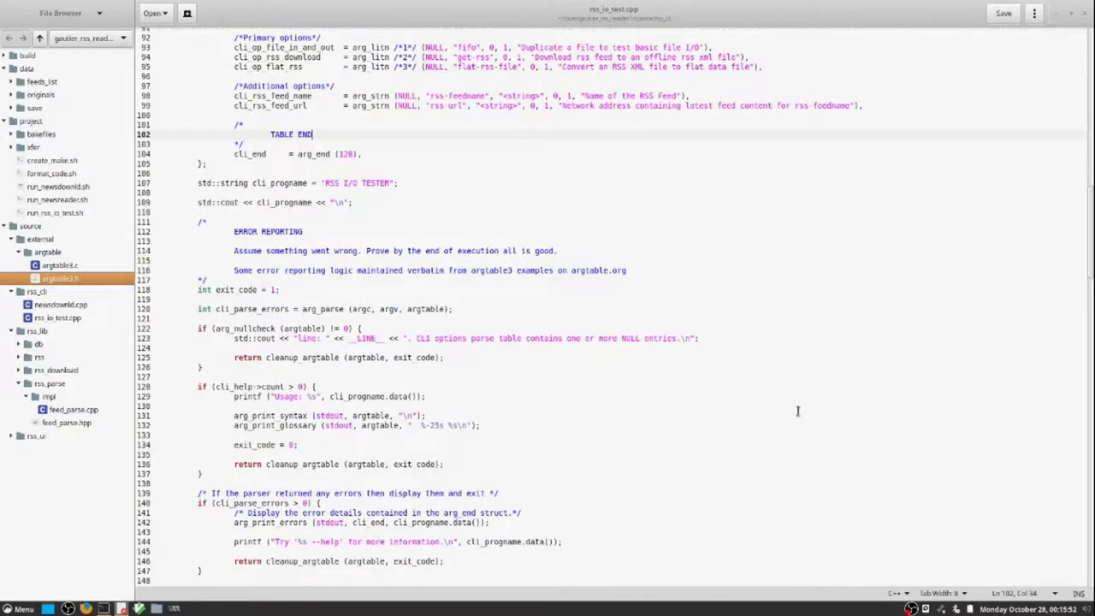
scroll(down, 3)
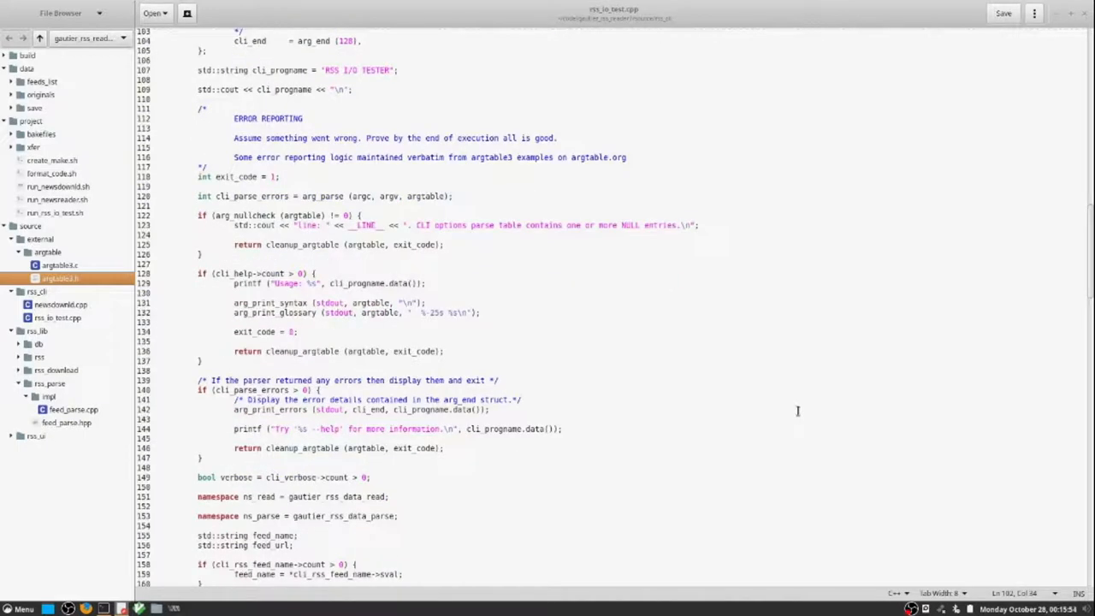
mouse_move(571, 285)
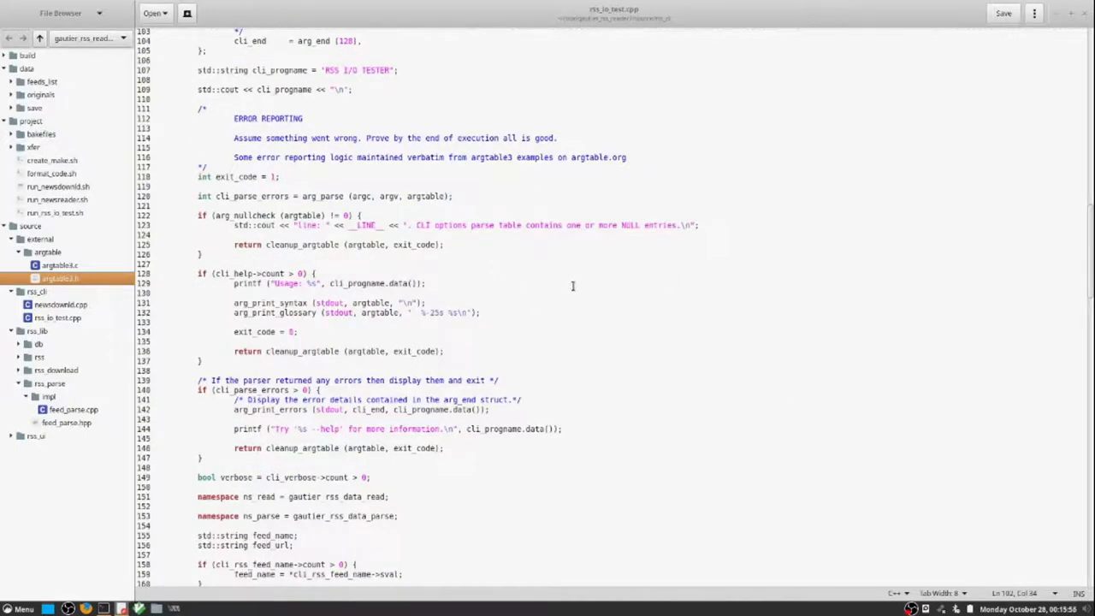
scroll(down, 3)
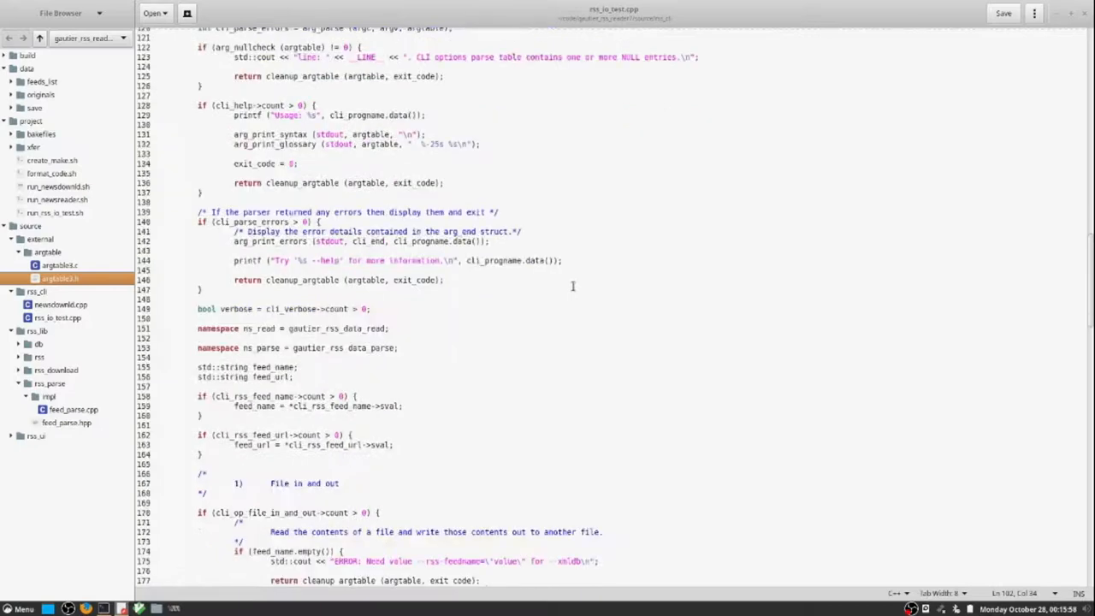
scroll(down, 3)
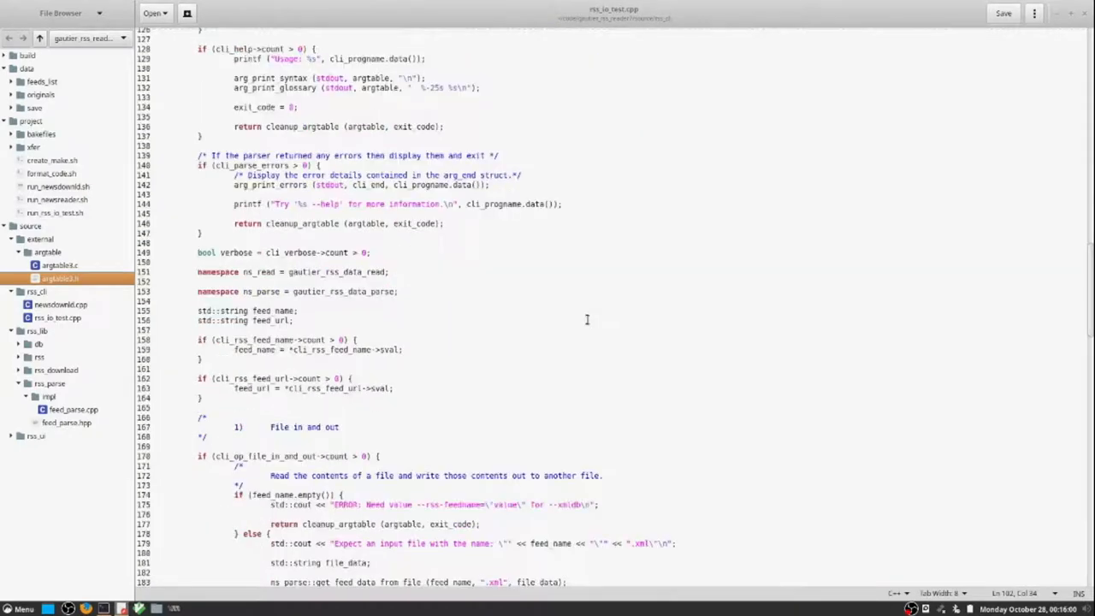
scroll(down, 3)
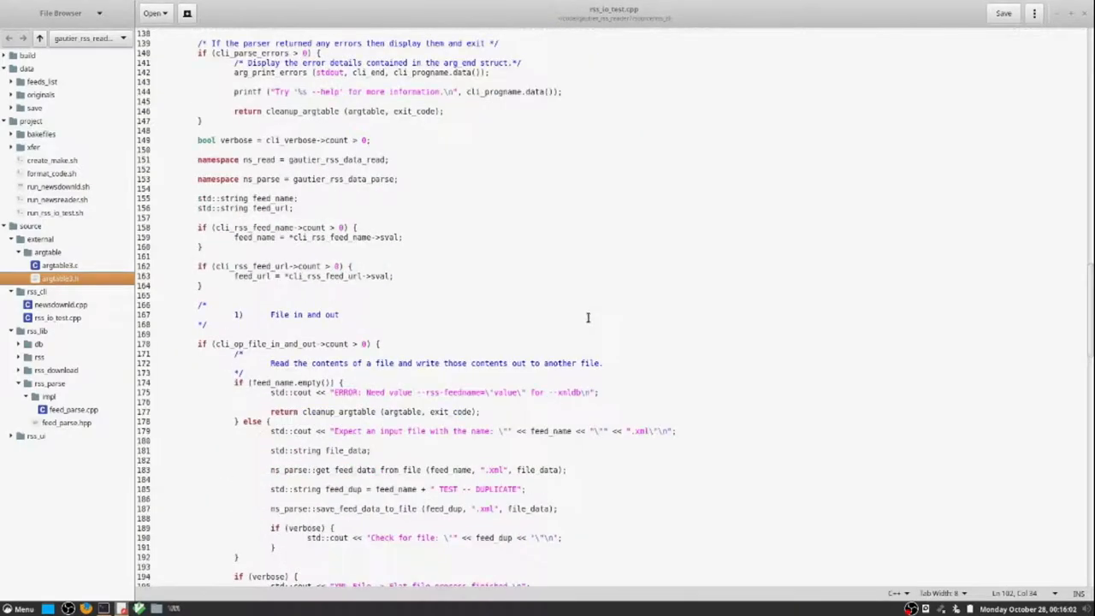
scroll(down, 3)
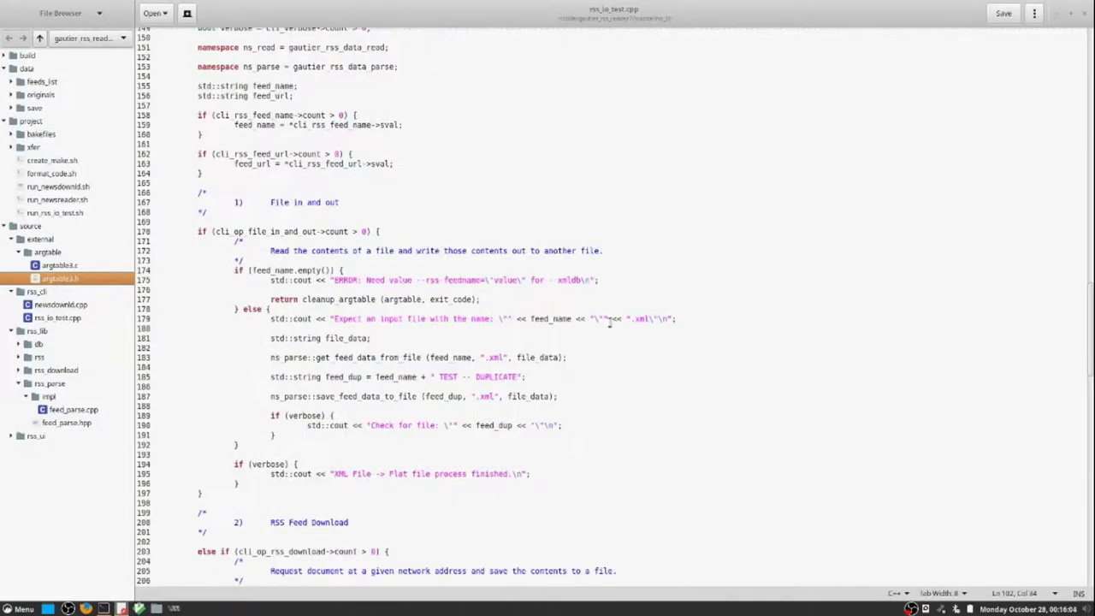
scroll(down, 3)
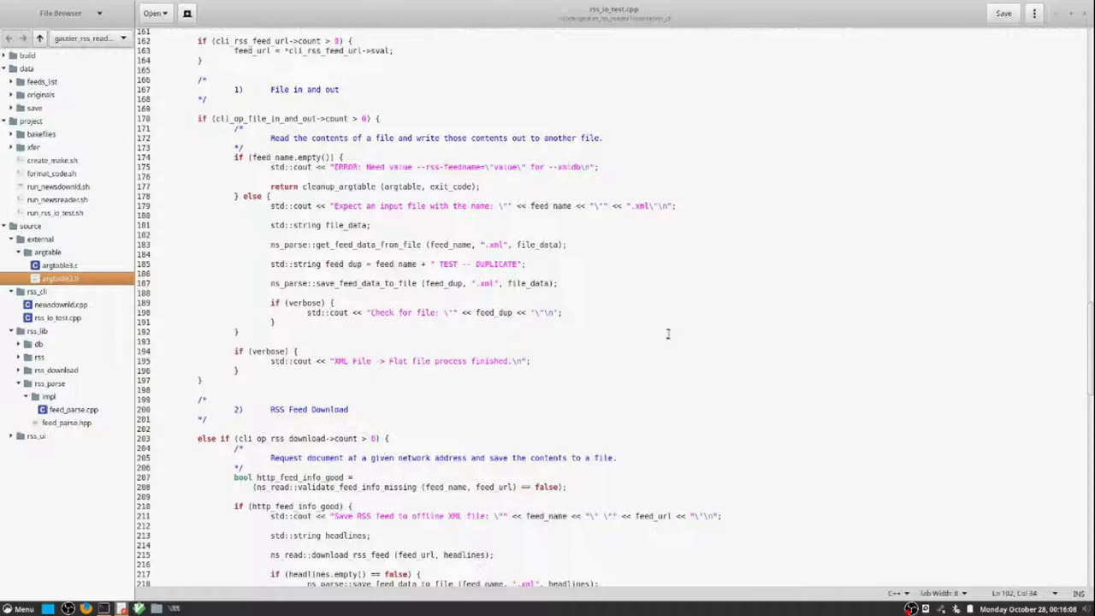
scroll(down, 3)
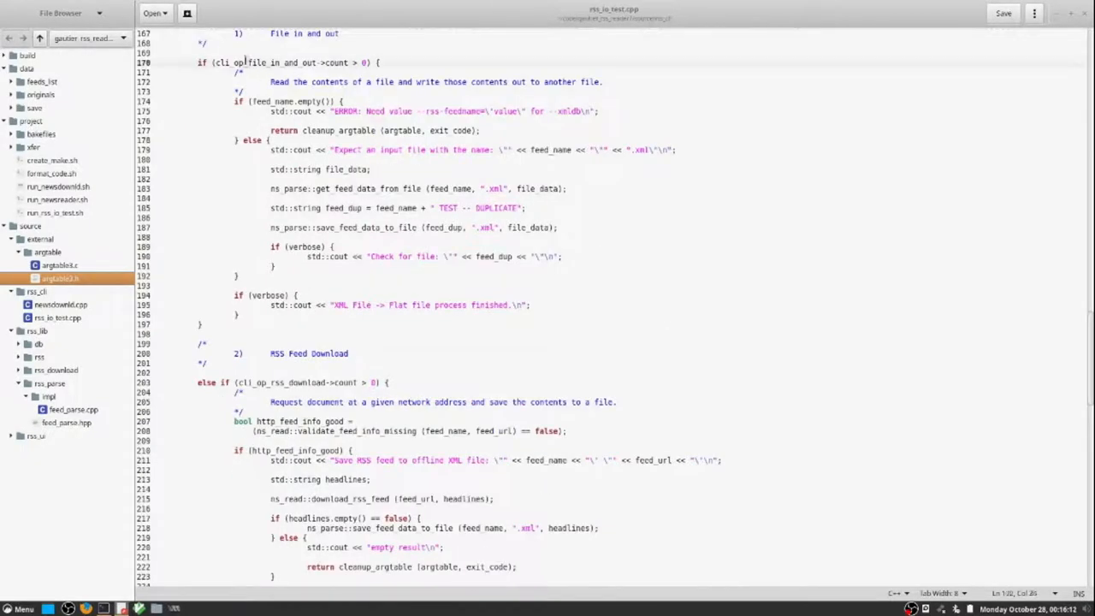
Mark the file_in_and_out option name and scroll to the RSS Feed Download branch
double_click(284, 62)
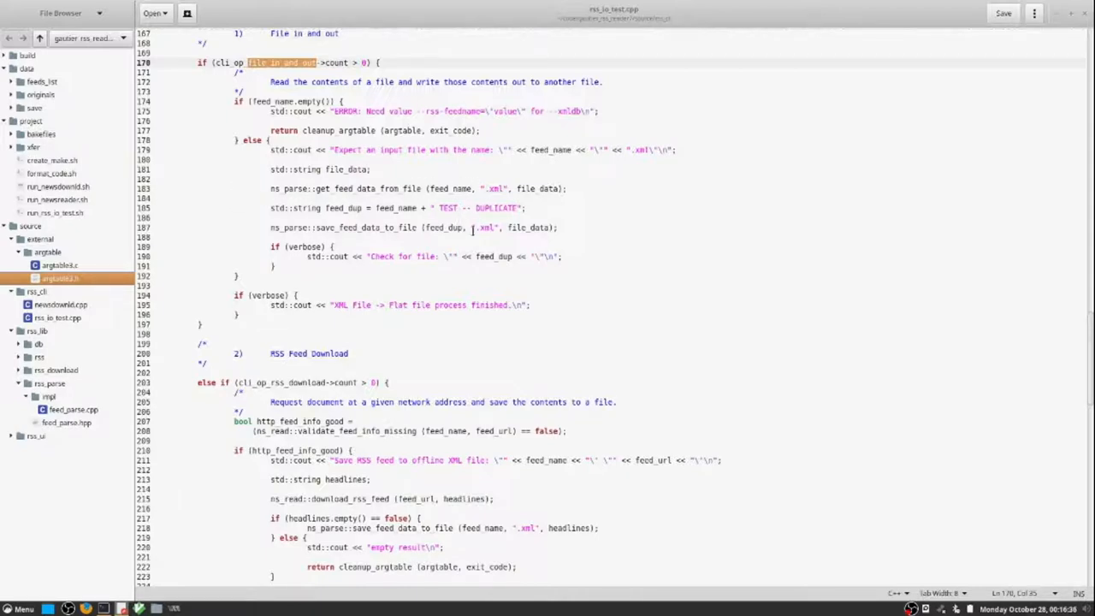
scroll(down, 3)
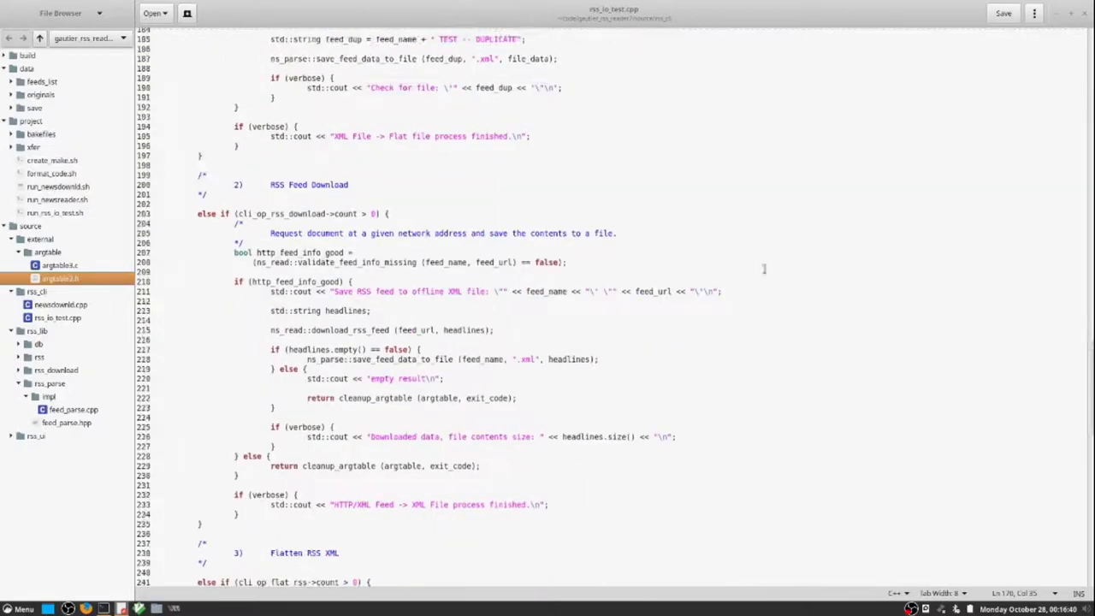
scroll(down, 3)
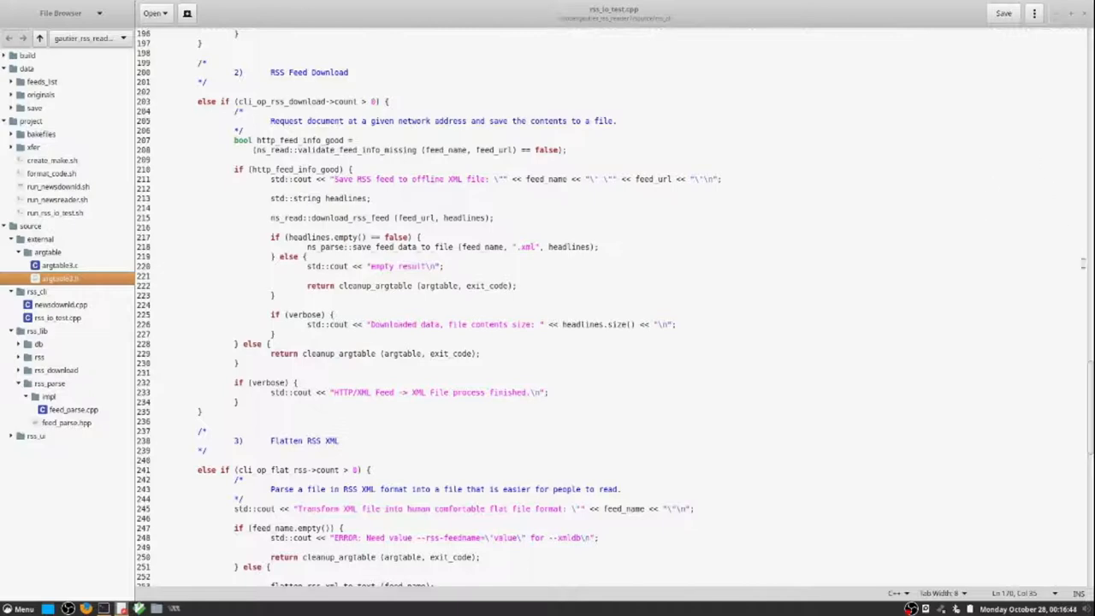
scroll(up, 3)
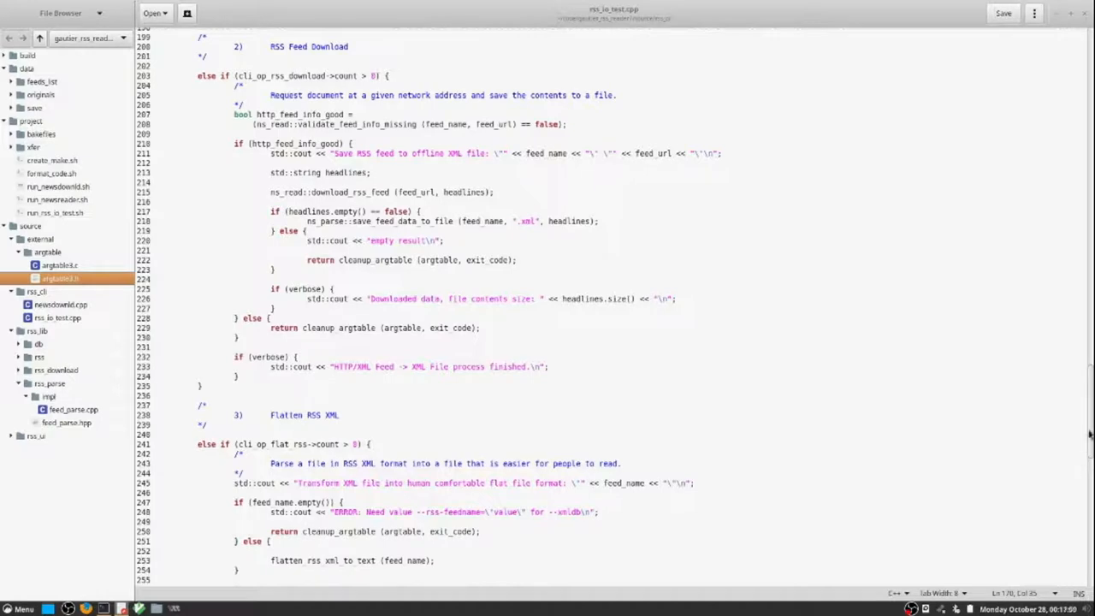
scroll(down, 3)
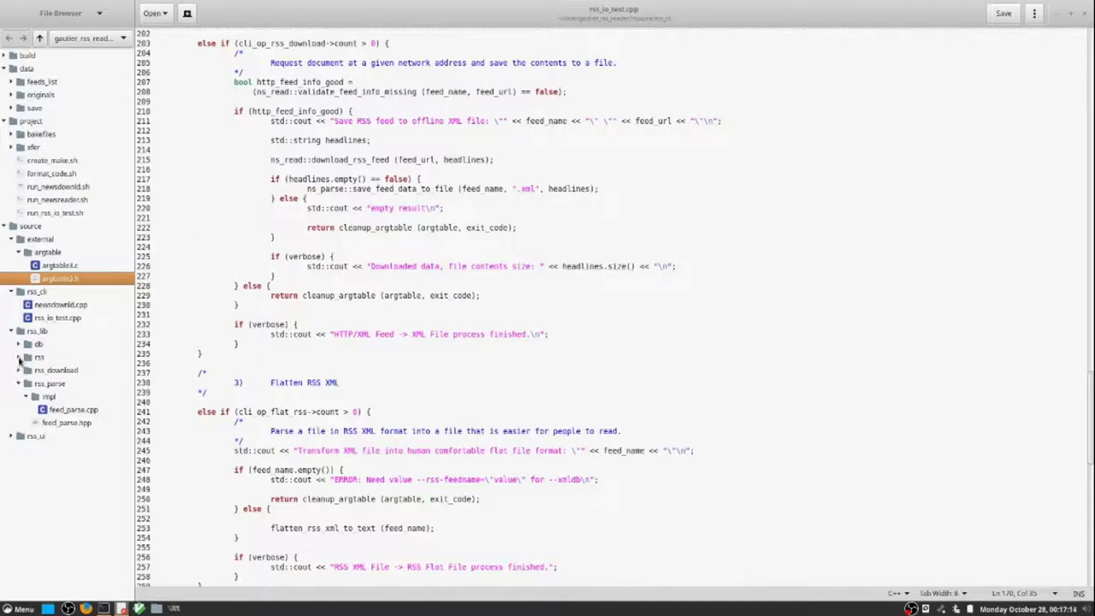
Briefly view rss_feed.hpp and rss_article.hpp, mark validate_feed_info_missing, then expand the impl folder
click(19, 357)
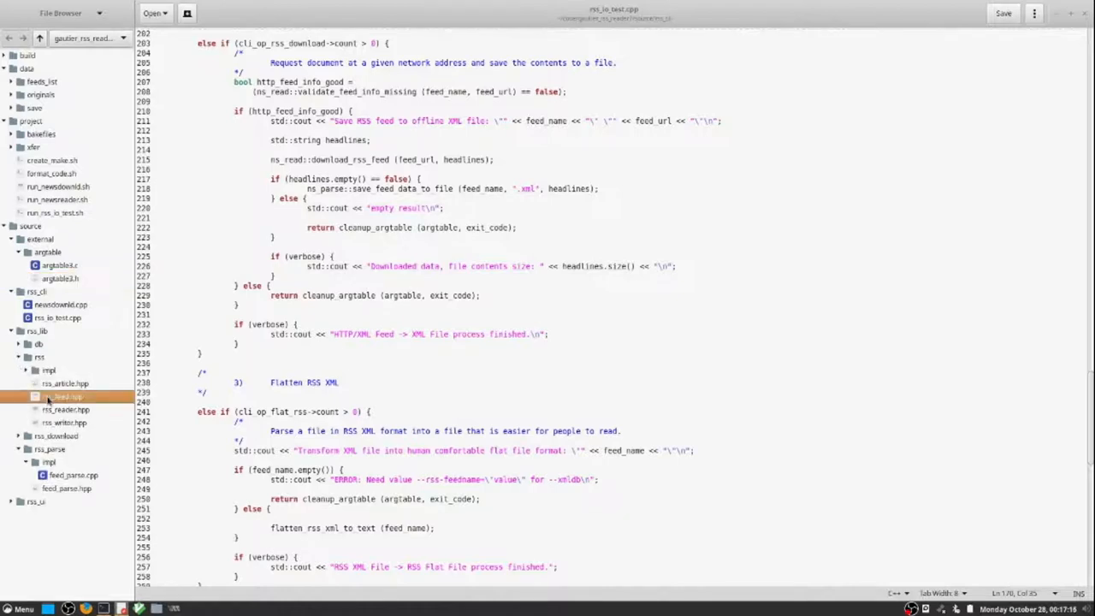
click(63, 397)
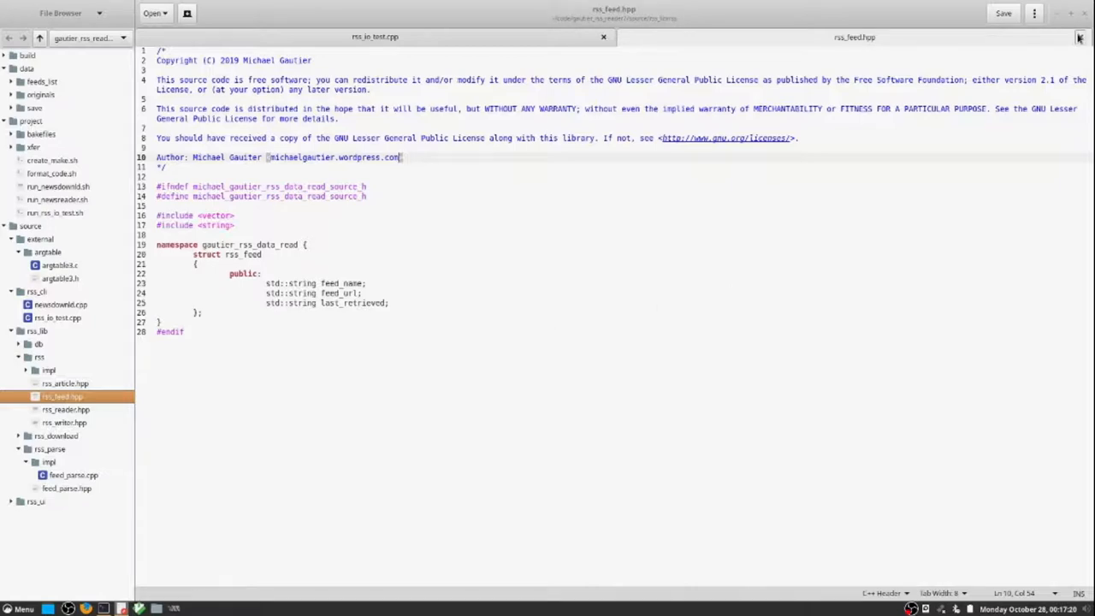
click(375, 38)
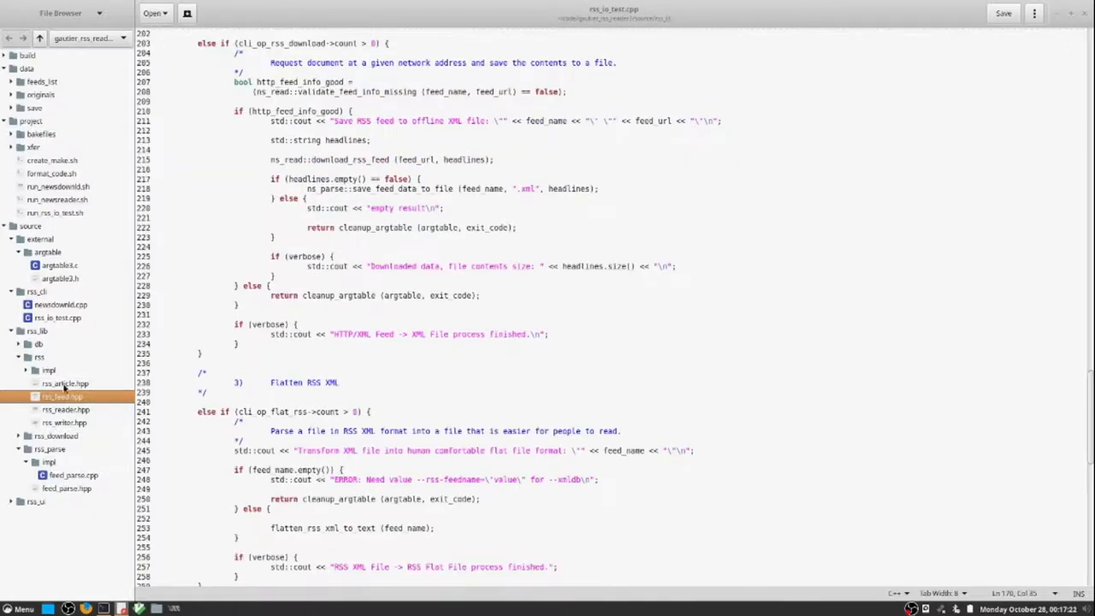
click(65, 384)
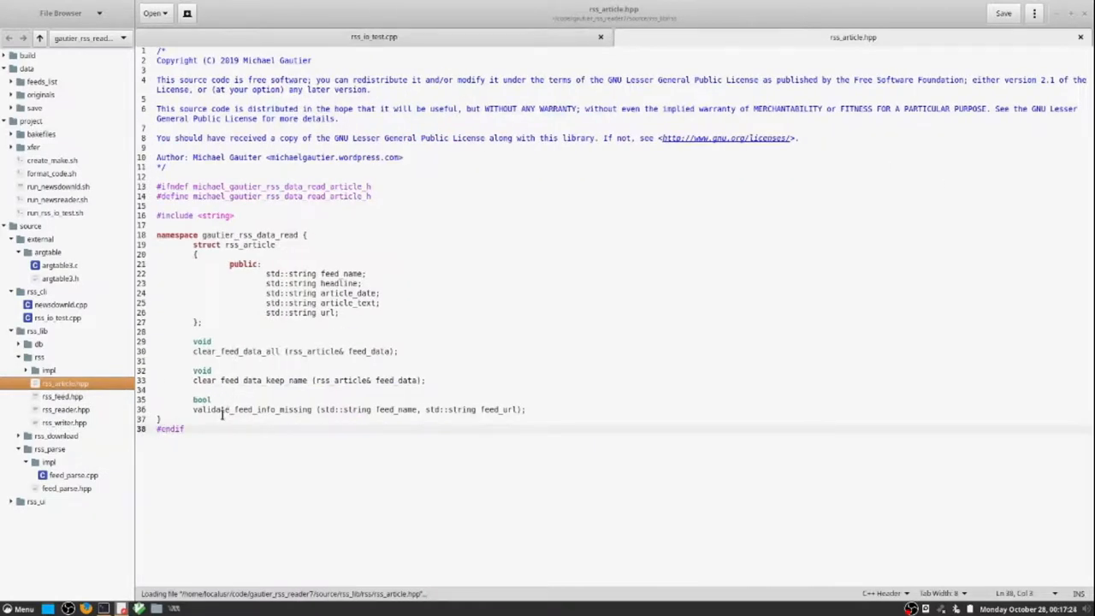
double_click(253, 409)
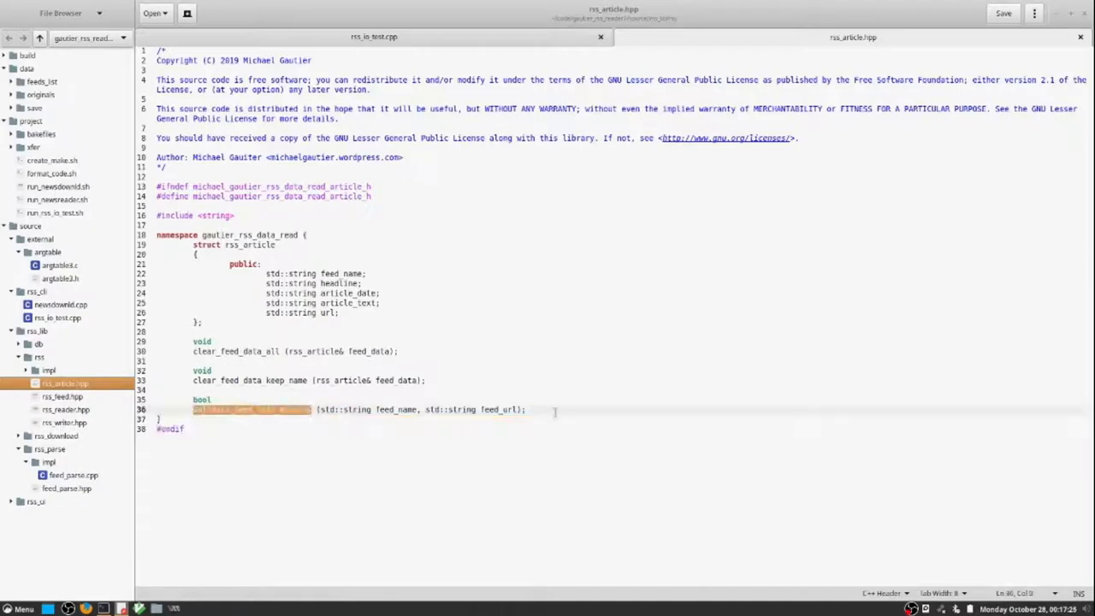
click(373, 38)
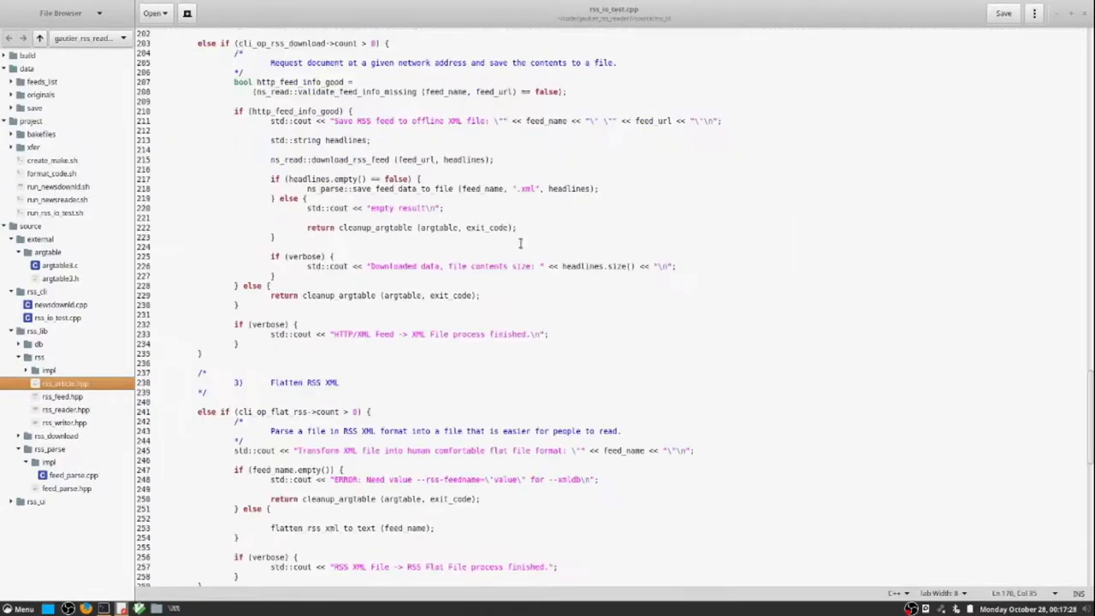
click(27, 369)
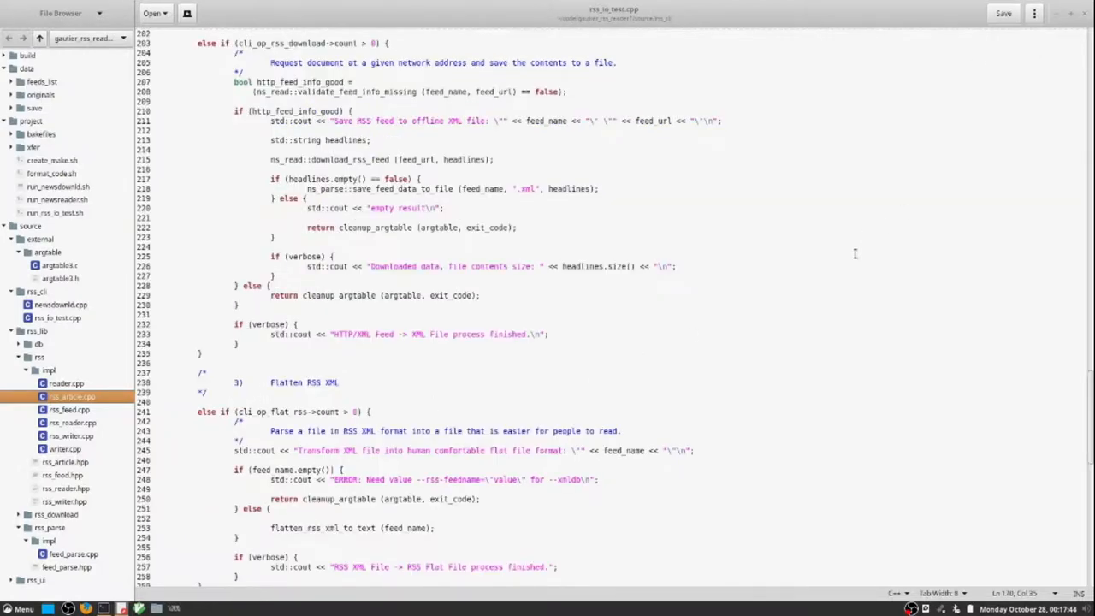
Scroll past the Flatten RSS XML branch to the flatten_rss_xml_to_text function
scroll(down, 3)
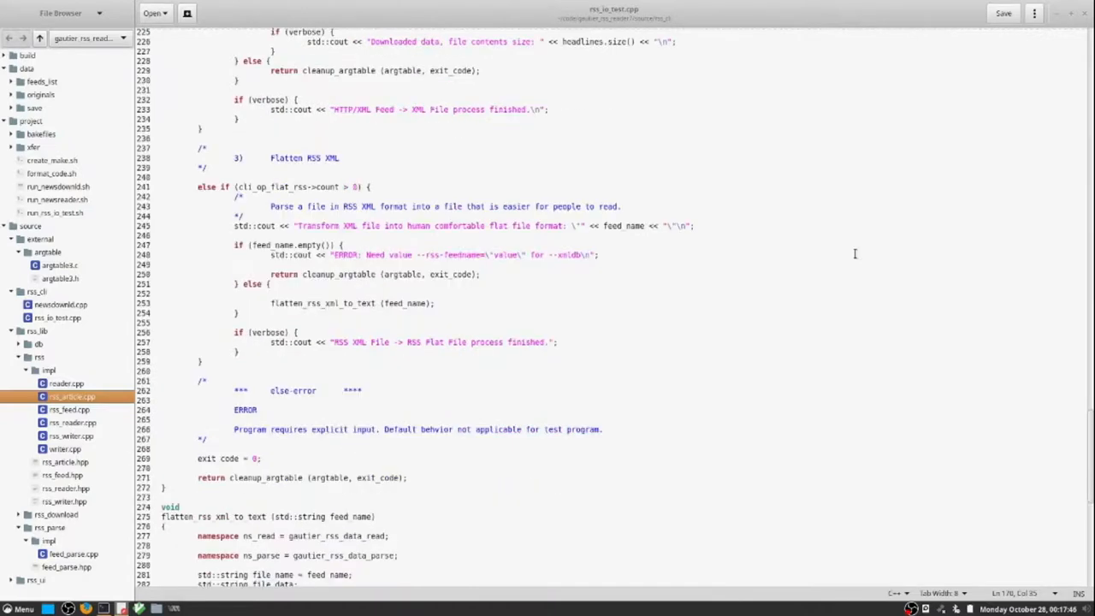
scroll(down, 3)
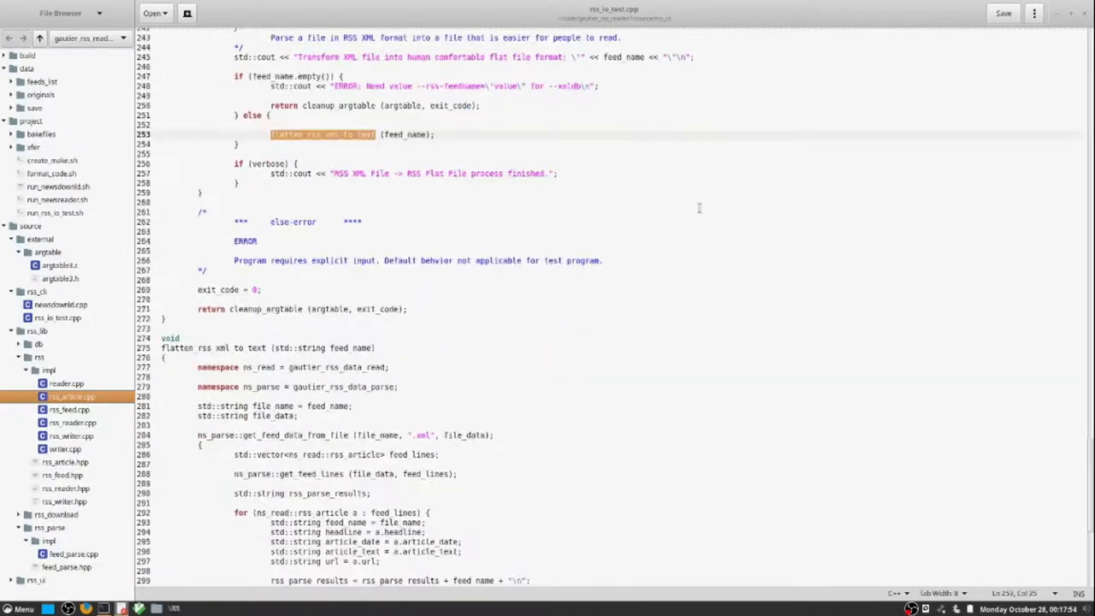
scroll(down, 3)
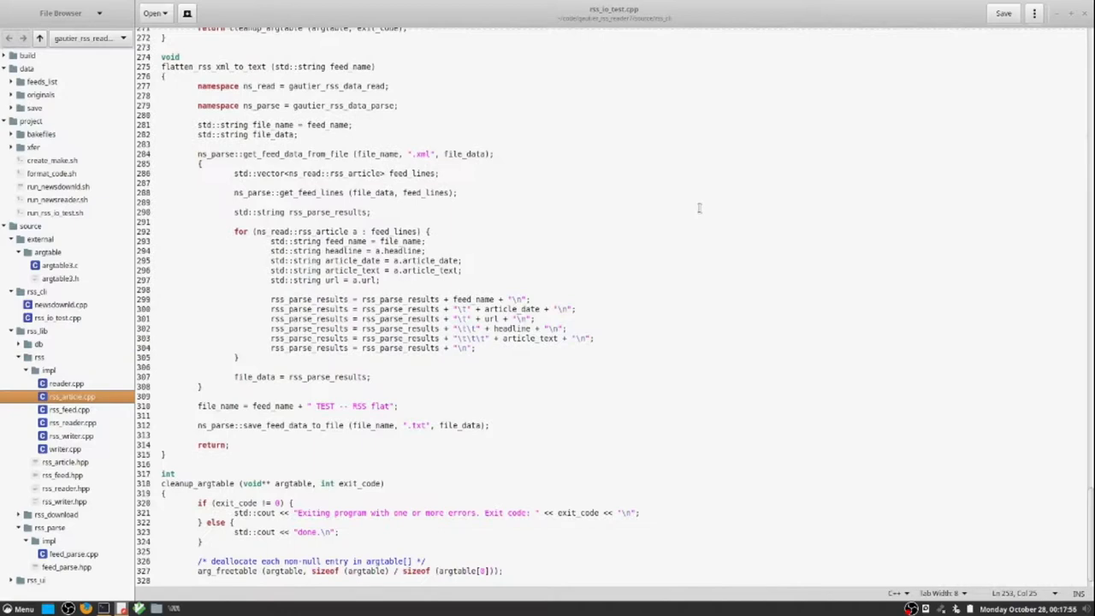
mouse_move(1090, 499)
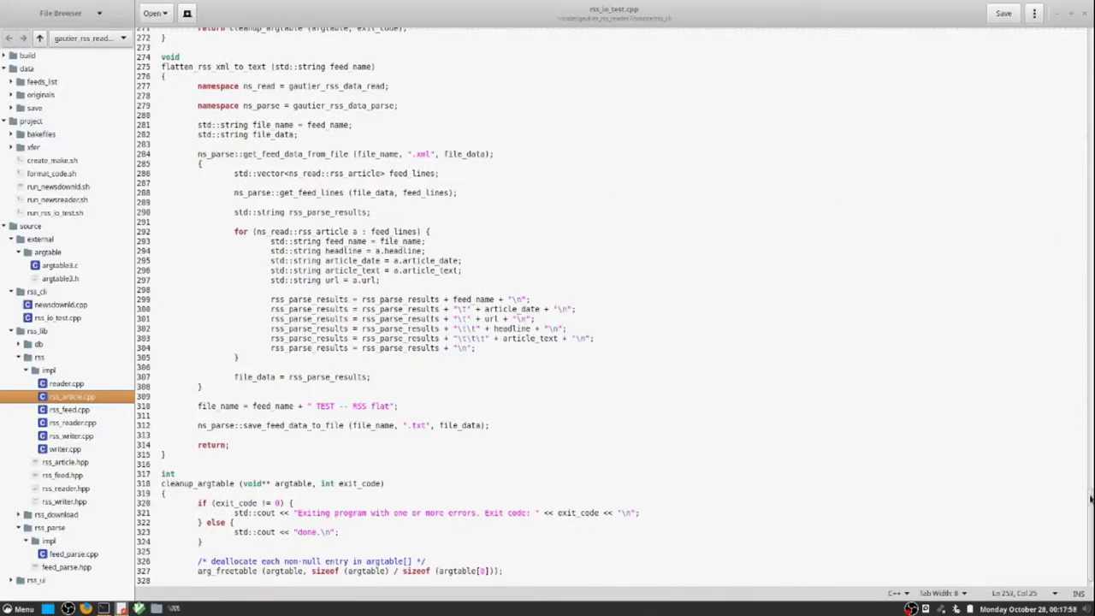
scroll(down, 3)
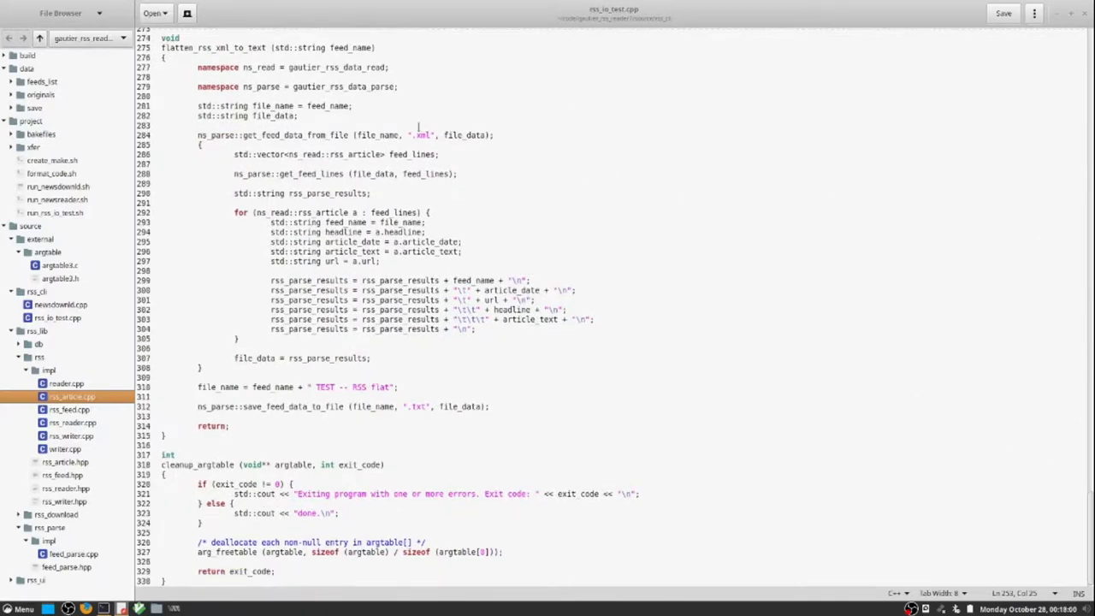